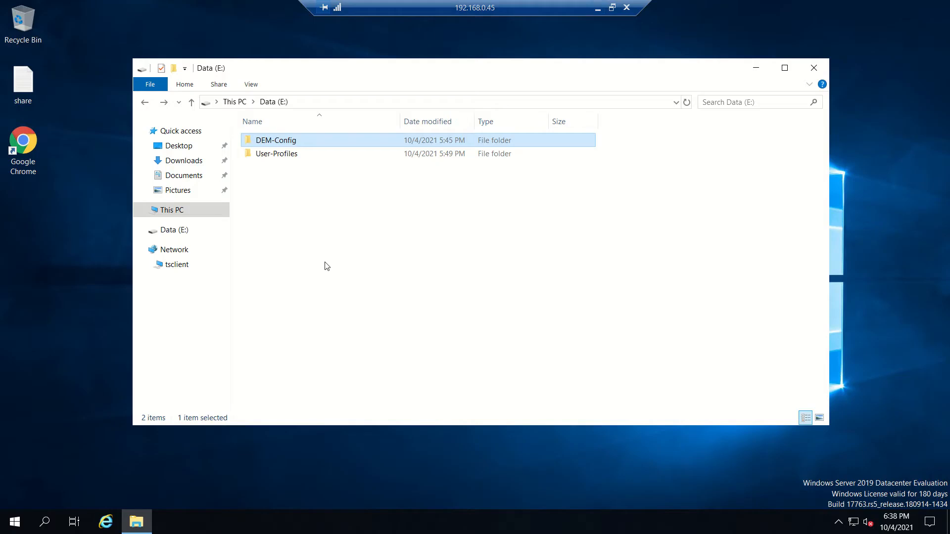
pyautogui.moveTo(314, 182)
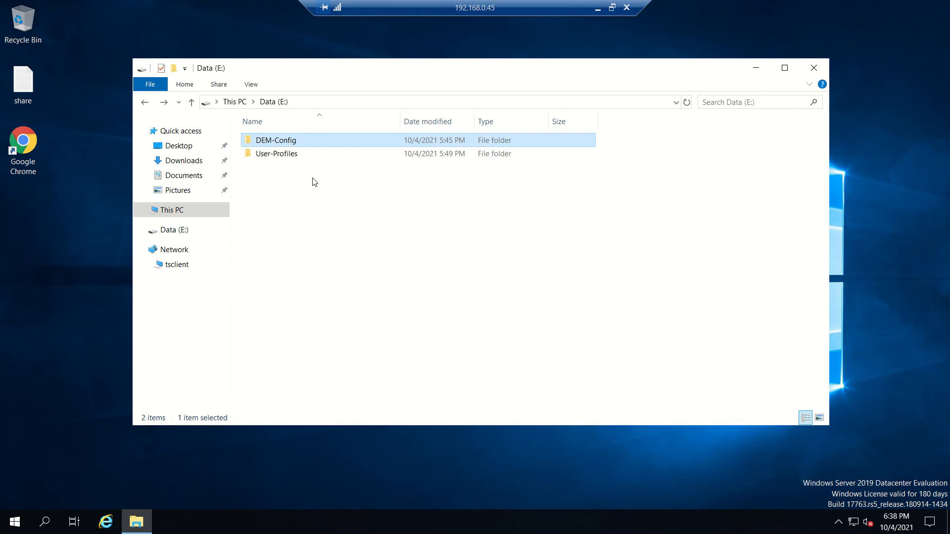
pyautogui.moveTo(238, 175)
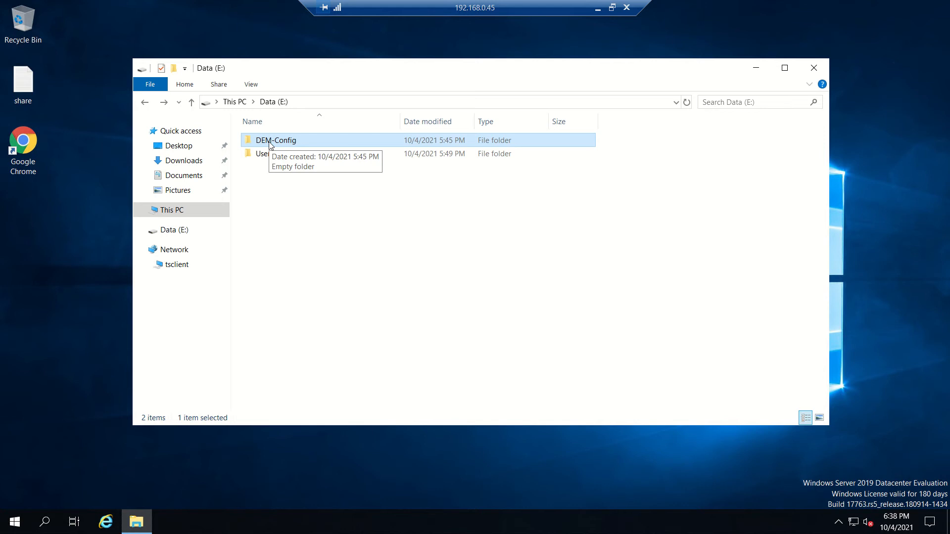
# Bring up the DEM-Config folder's Advanced Sharing settings from its Properties.
pyautogui.rightClick(276, 139)
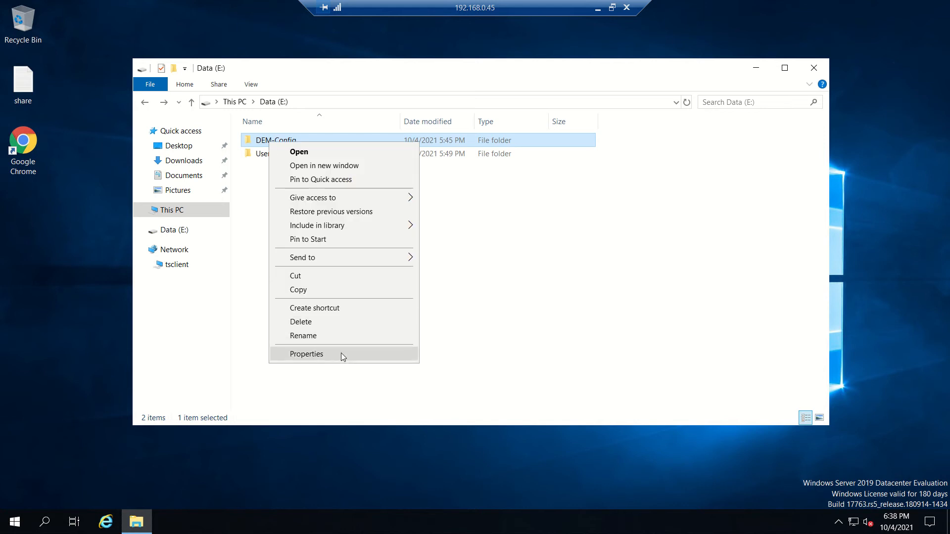
pyautogui.click(305, 354)
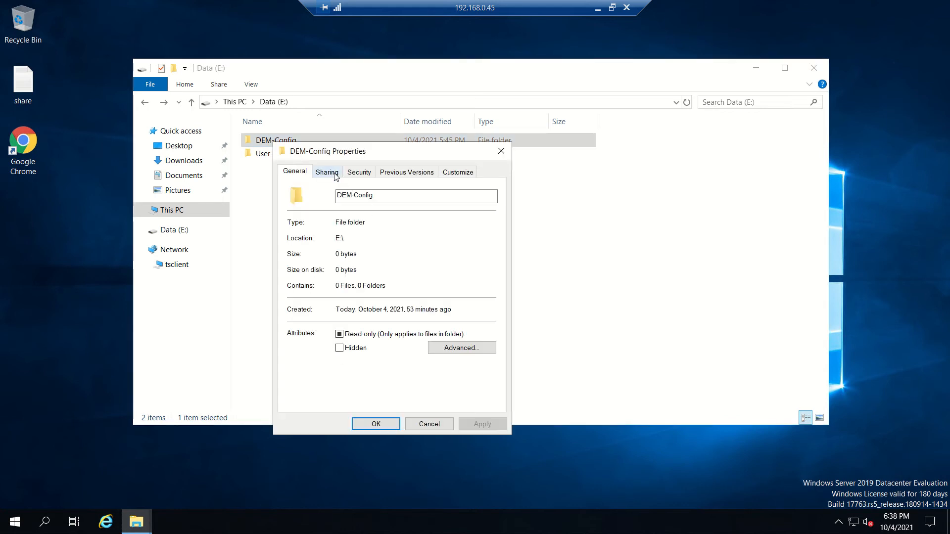
pyautogui.click(327, 172)
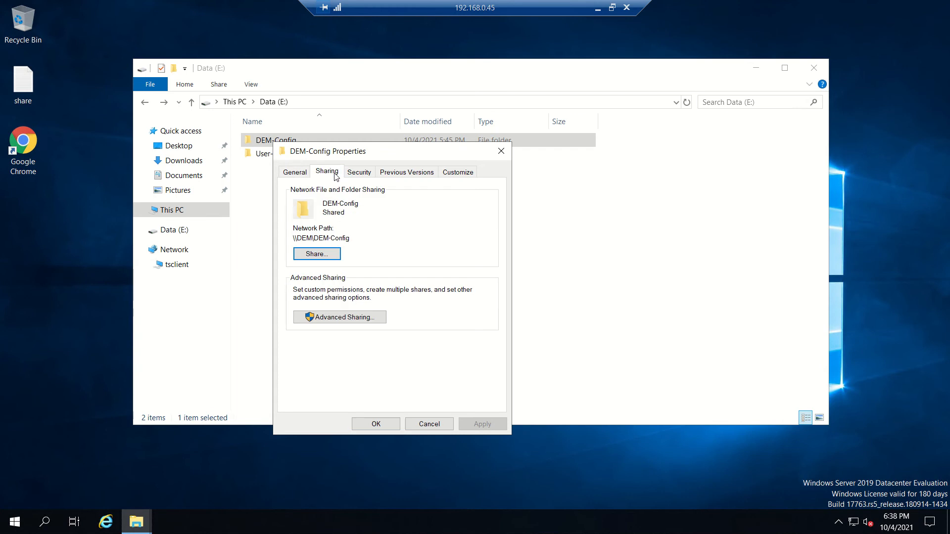
pyautogui.click(316, 253)
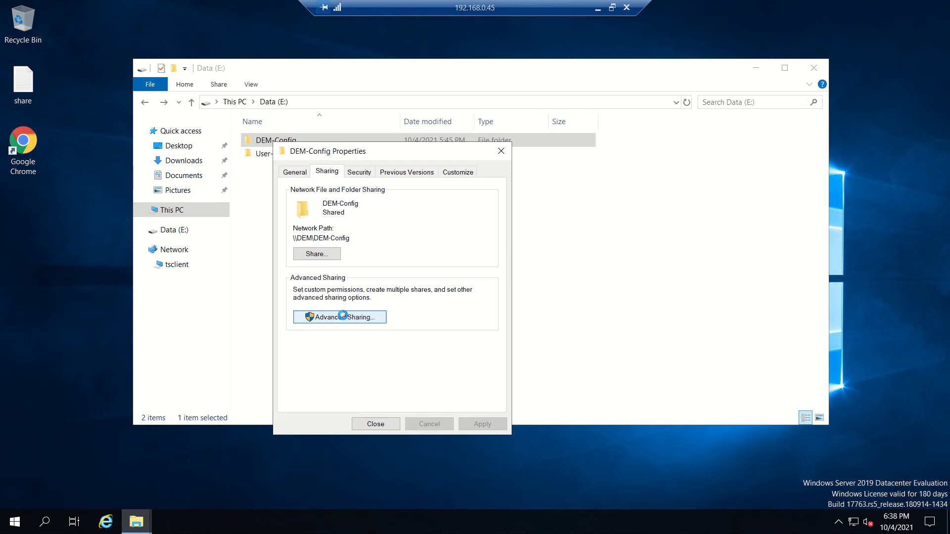
pyautogui.click(339, 317)
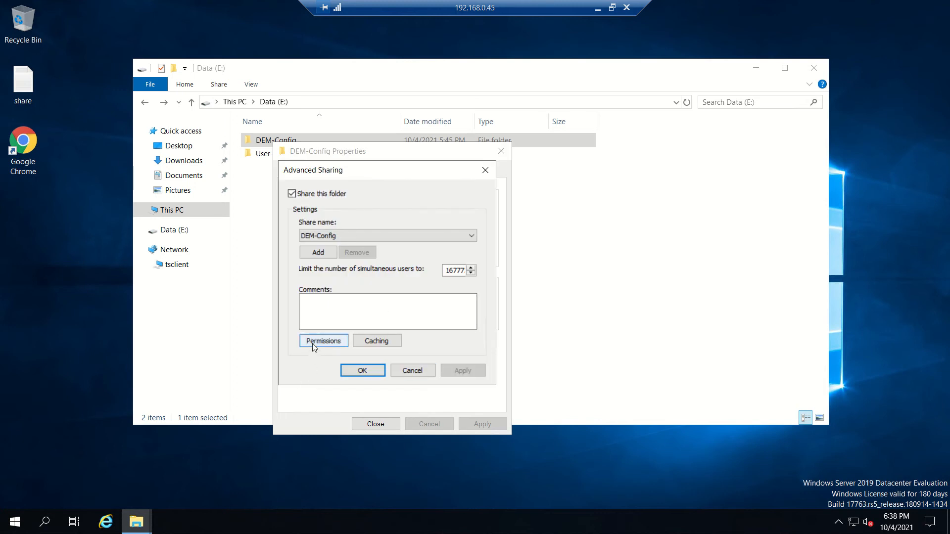
# Review the share permissions for Everyone on DEM-Config and cancel without changes.
pyautogui.click(323, 340)
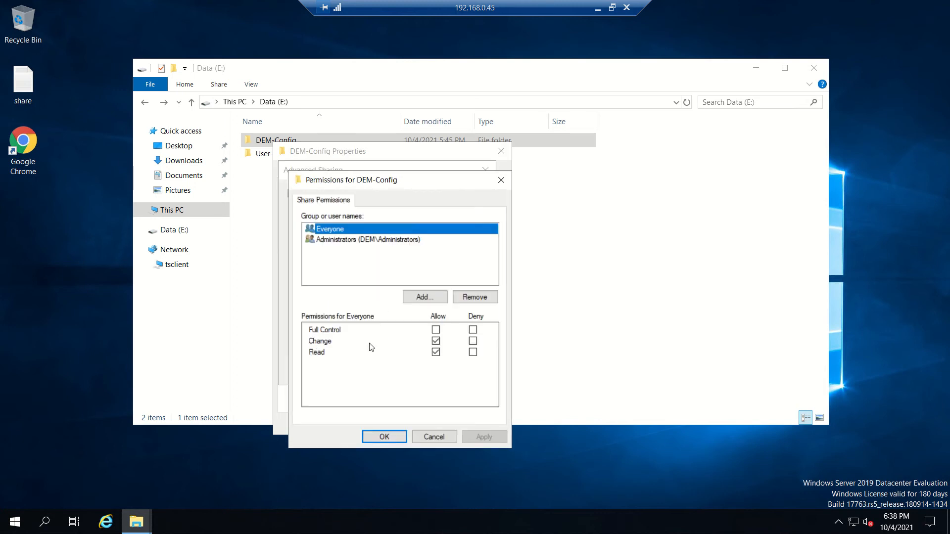
pyautogui.click(434, 436)
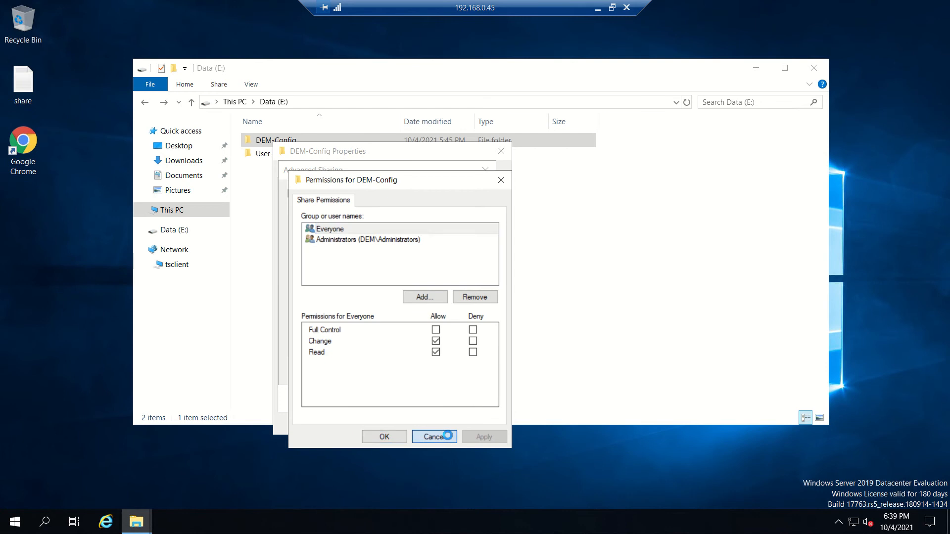
pyautogui.click(434, 436)
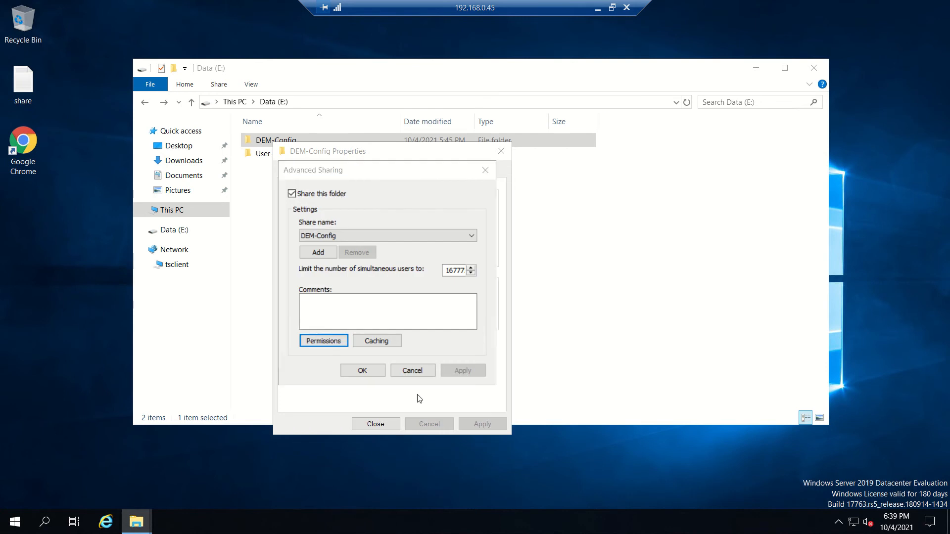
# Inspect the Domain Admins entry in DEM-Config's advanced security settings.
pyautogui.click(358, 171)
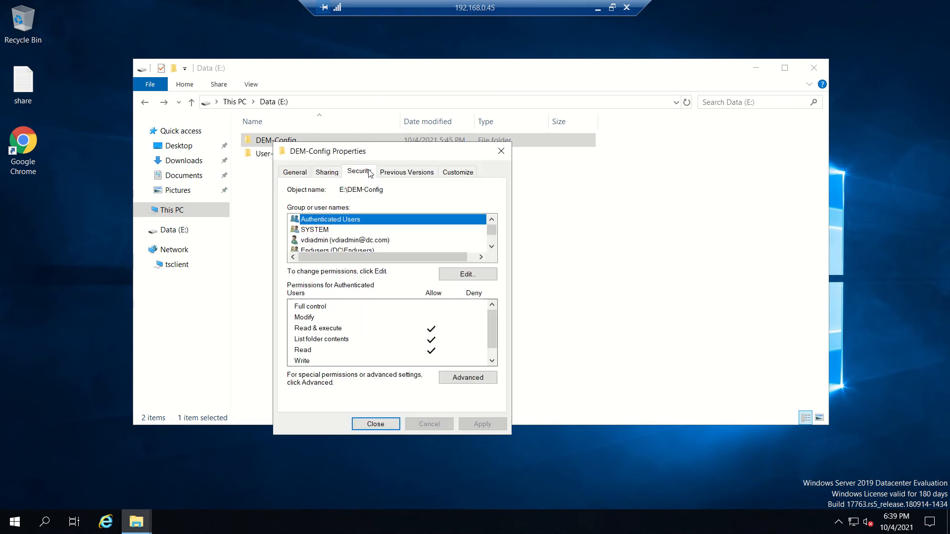
pyautogui.click(467, 377)
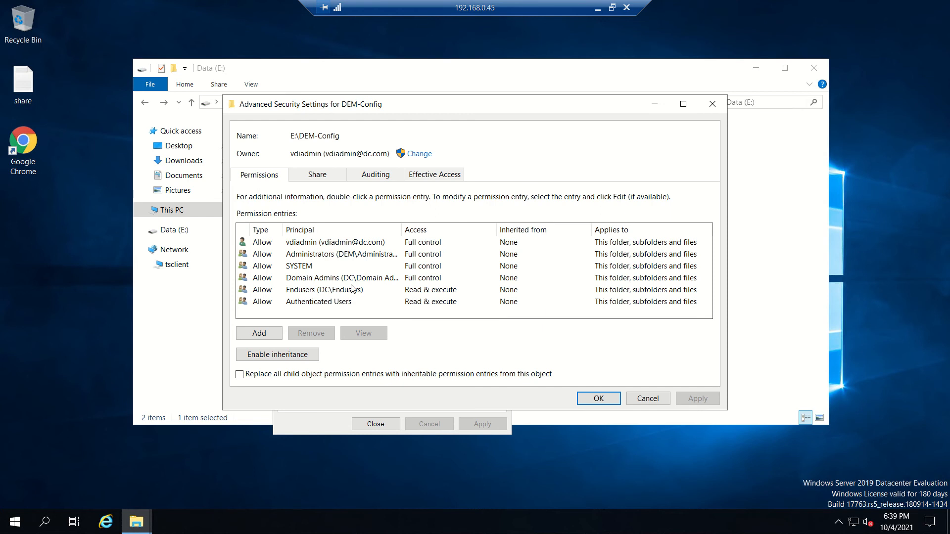
pyautogui.click(341, 277)
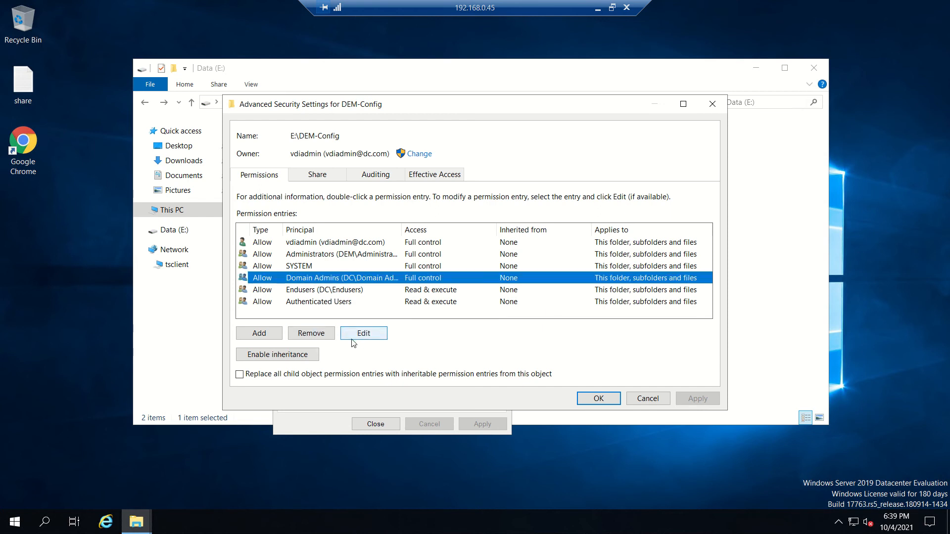
pyautogui.click(363, 333)
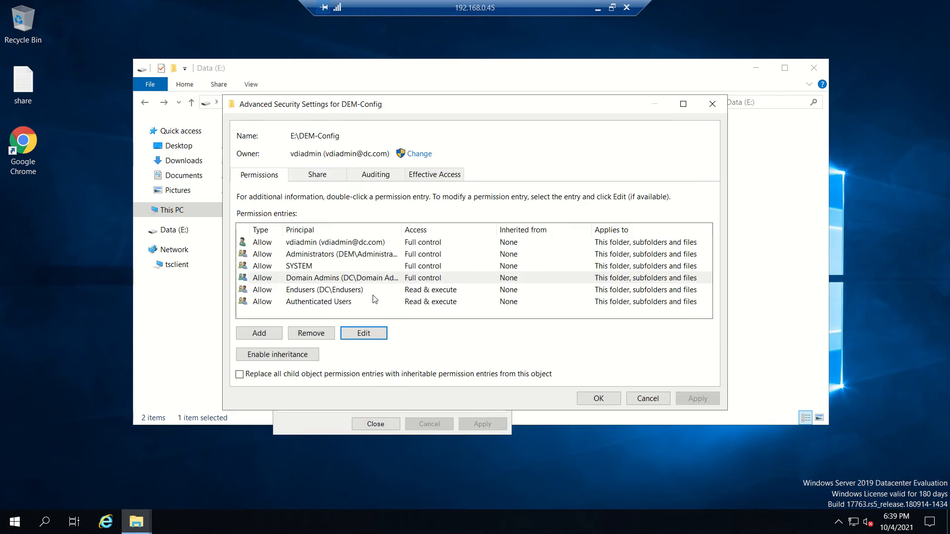
# Inspect the Endusers permission entry on DEM-Config and leave it unchanged.
pyautogui.click(324, 290)
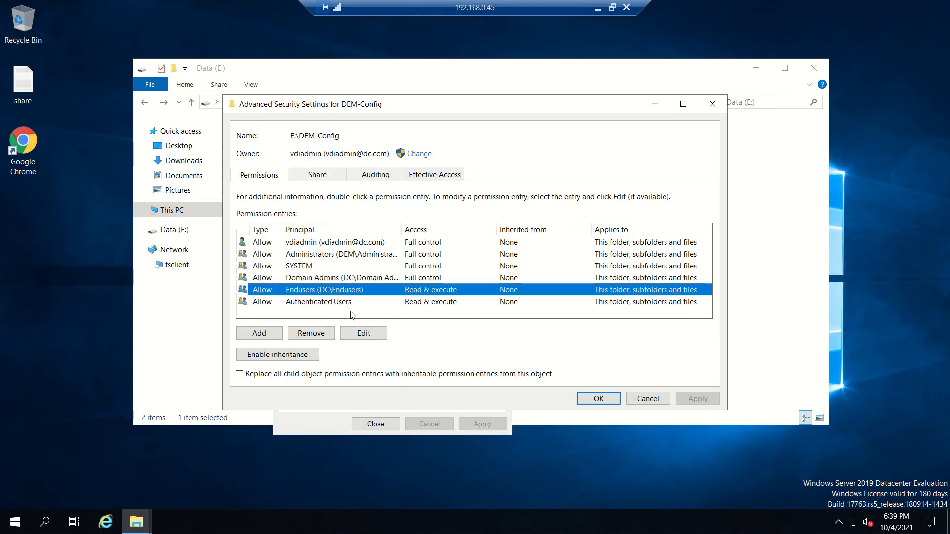
pyautogui.click(363, 333)
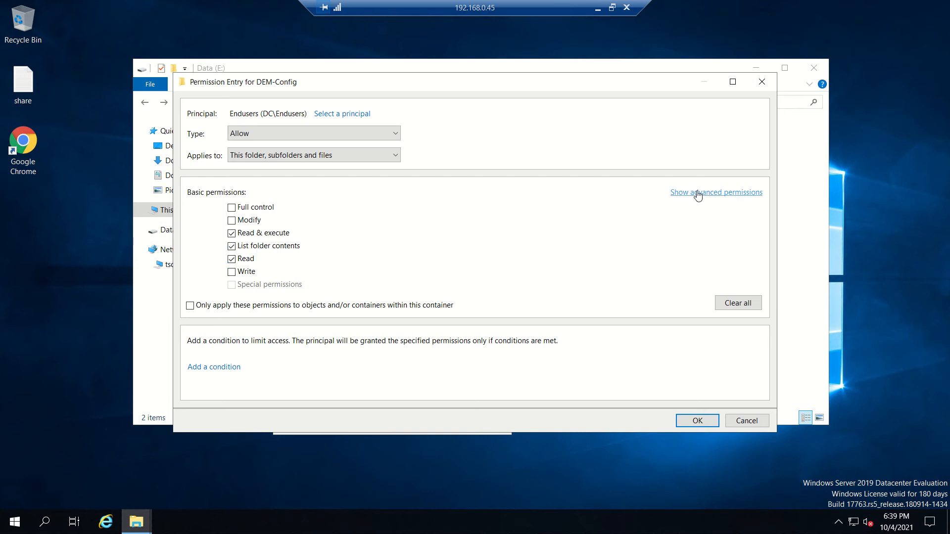
pyautogui.click(715, 192)
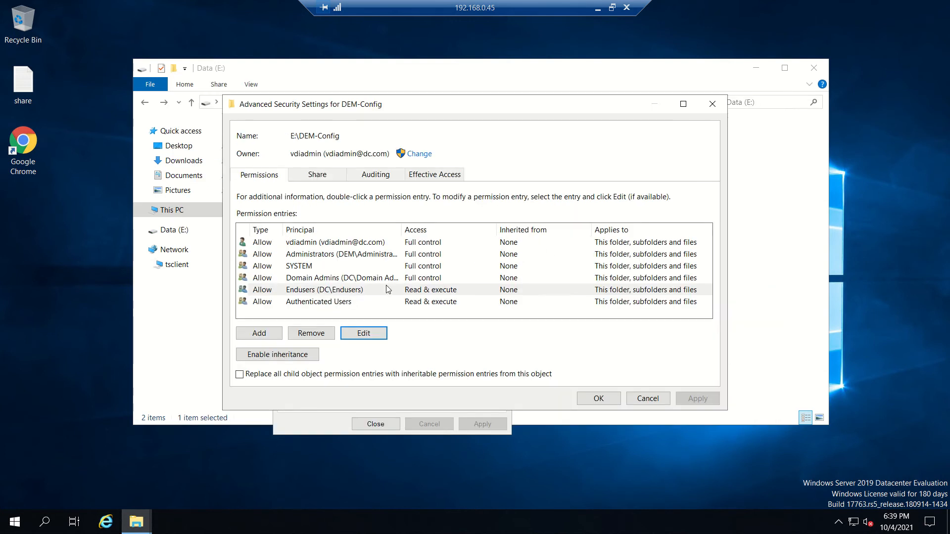
# Inspect the Authenticated Users entry's advanced permissions (Read & execute, List, Read) and cancel.
pyautogui.click(318, 300)
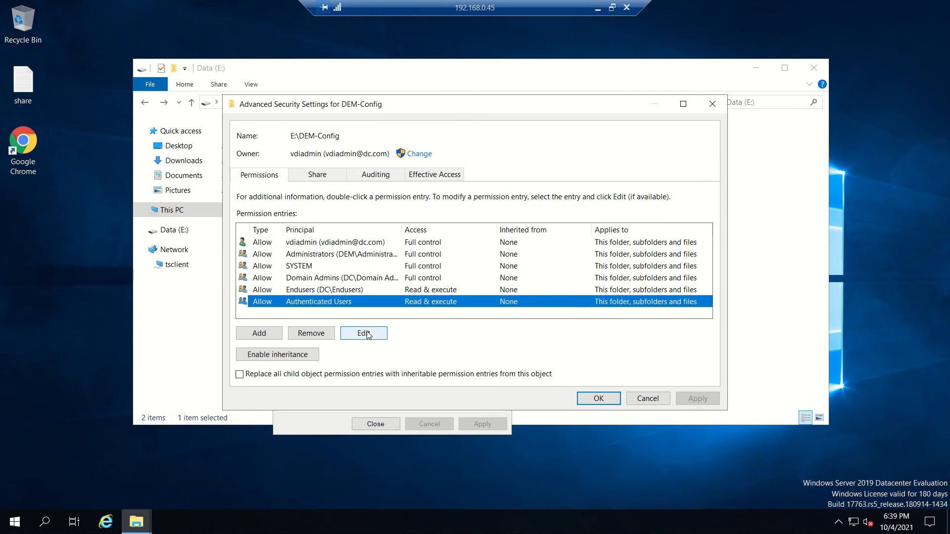
pyautogui.click(363, 333)
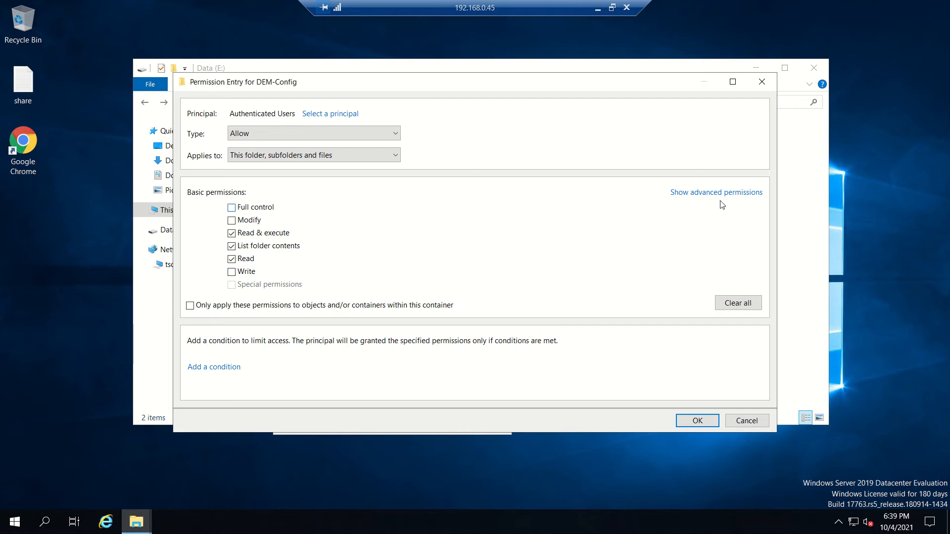
pyautogui.click(716, 192)
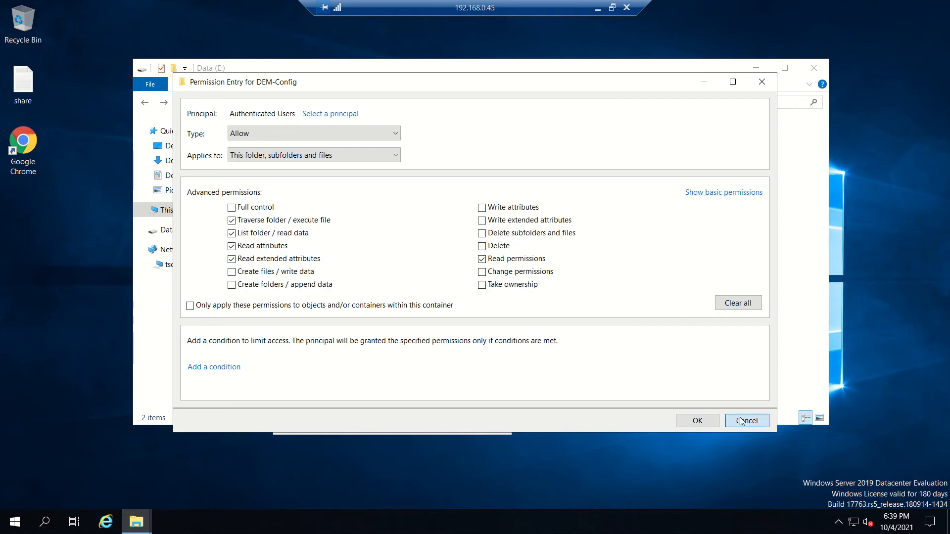
pyautogui.click(746, 420)
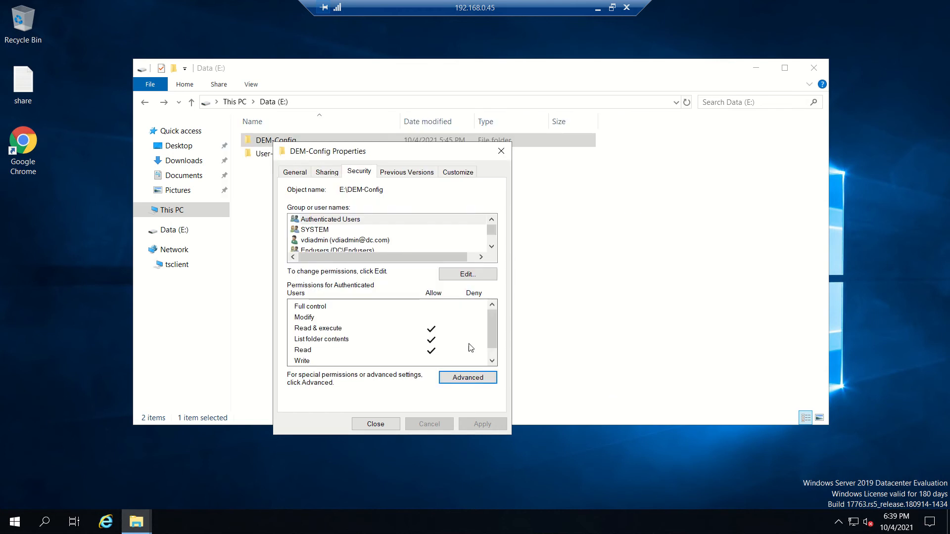
# Review who User-Profiles is shared with — Domain Admins Read/Write, vdiadmin Owner — without changes.
pyautogui.click(374, 424)
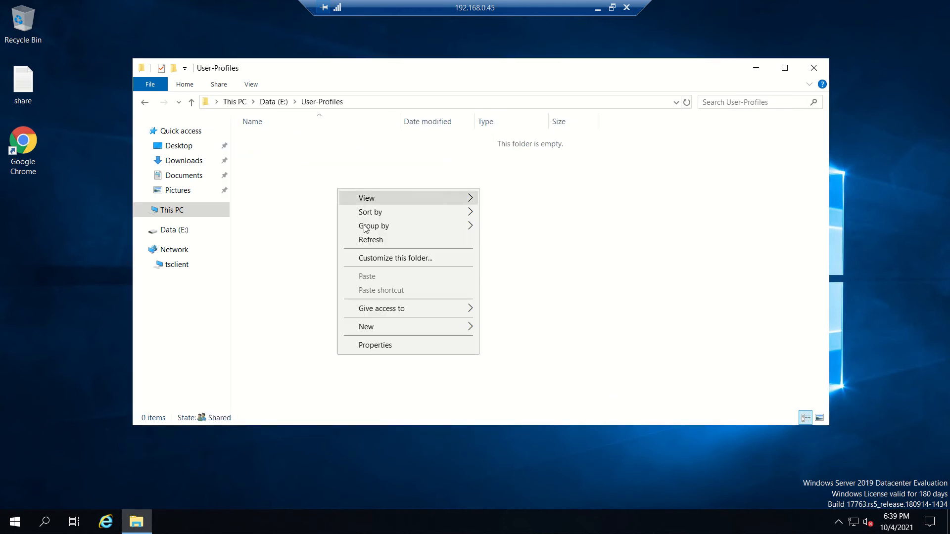
pyautogui.click(375, 345)
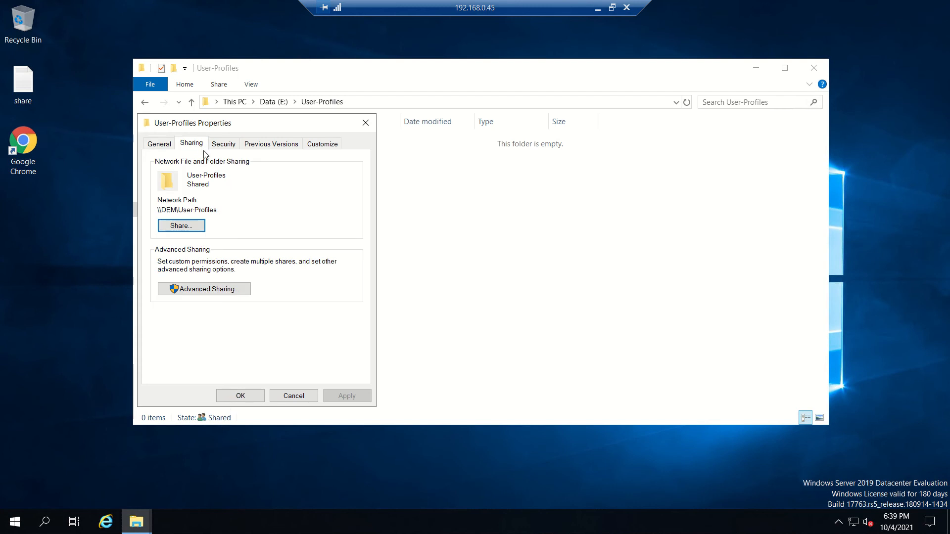
pyautogui.click(180, 226)
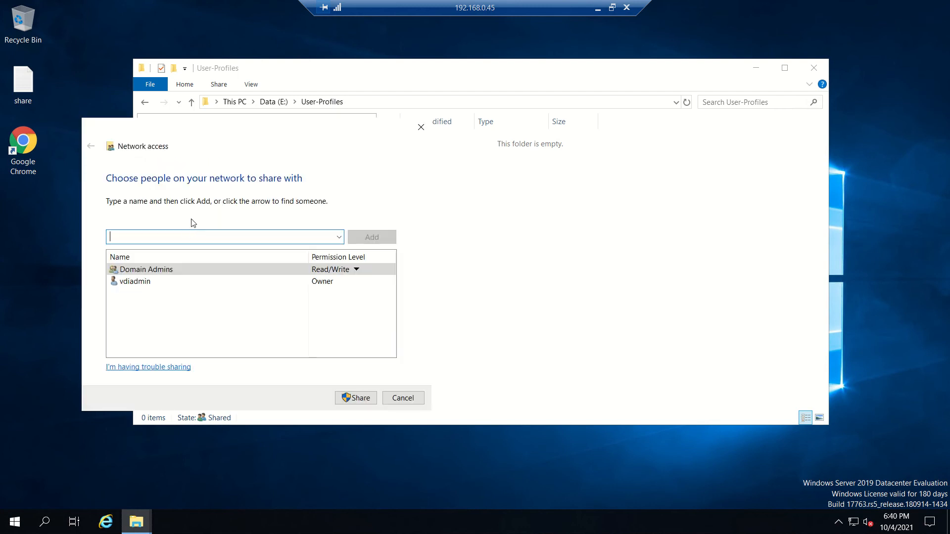
pyautogui.click(146, 269)
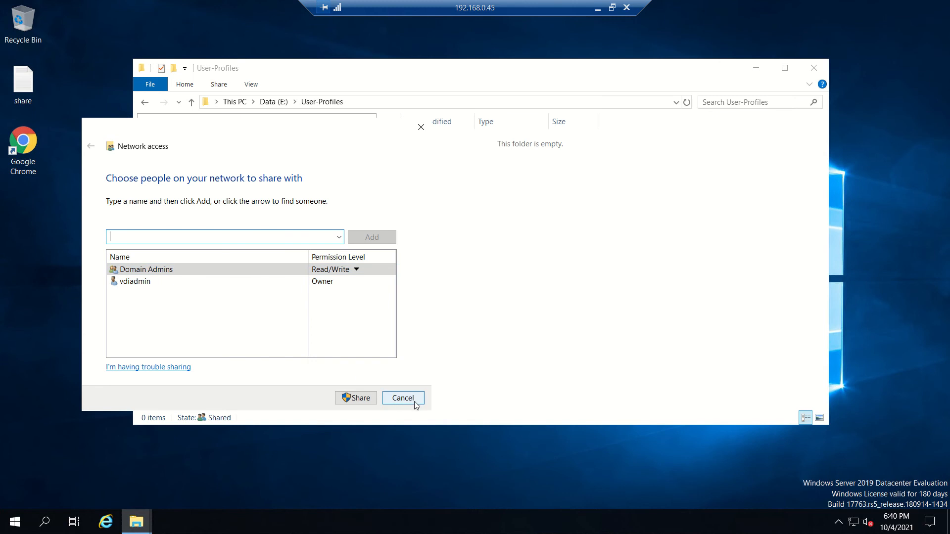
pyautogui.click(401, 398)
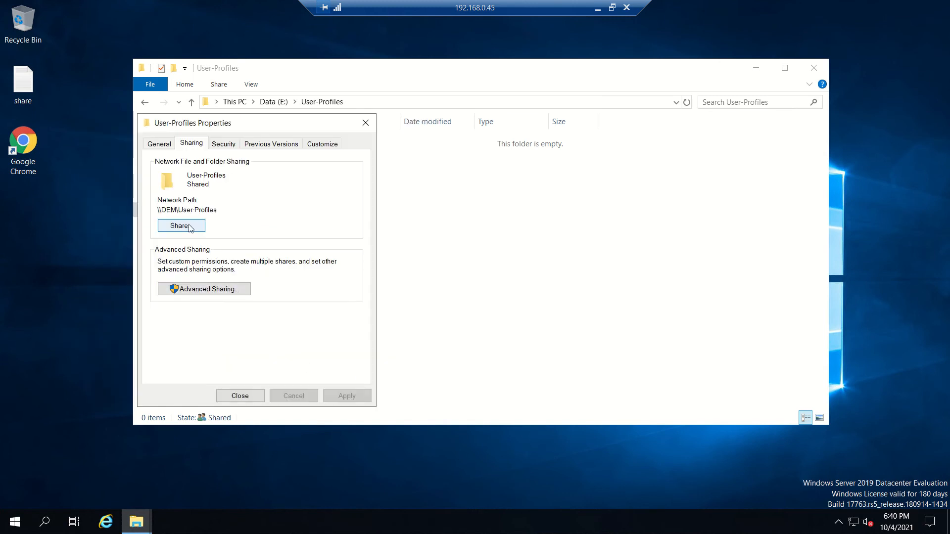
pyautogui.click(180, 225)
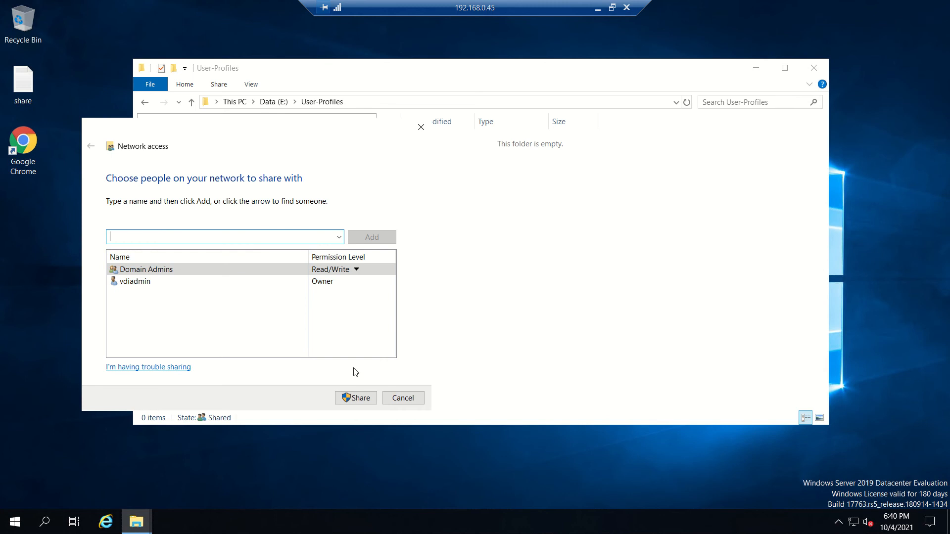
pyautogui.click(403, 397)
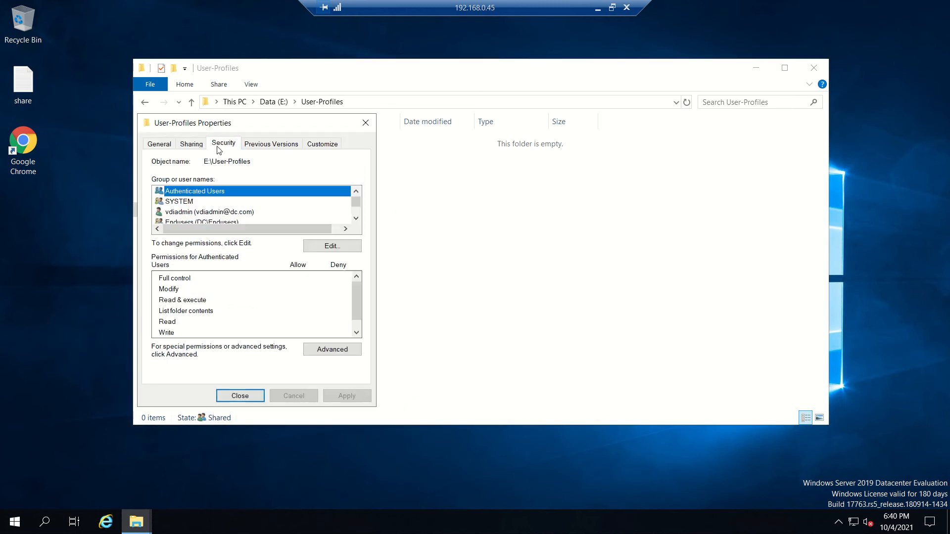
# Inspect the Endusers entry's advanced permissions on User-Profiles.
pyautogui.click(208, 212)
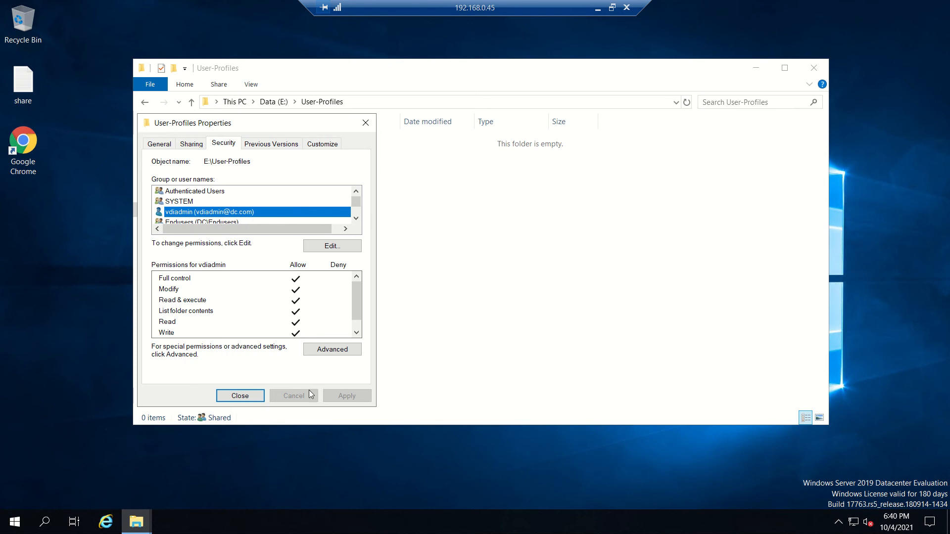
pyautogui.click(331, 350)
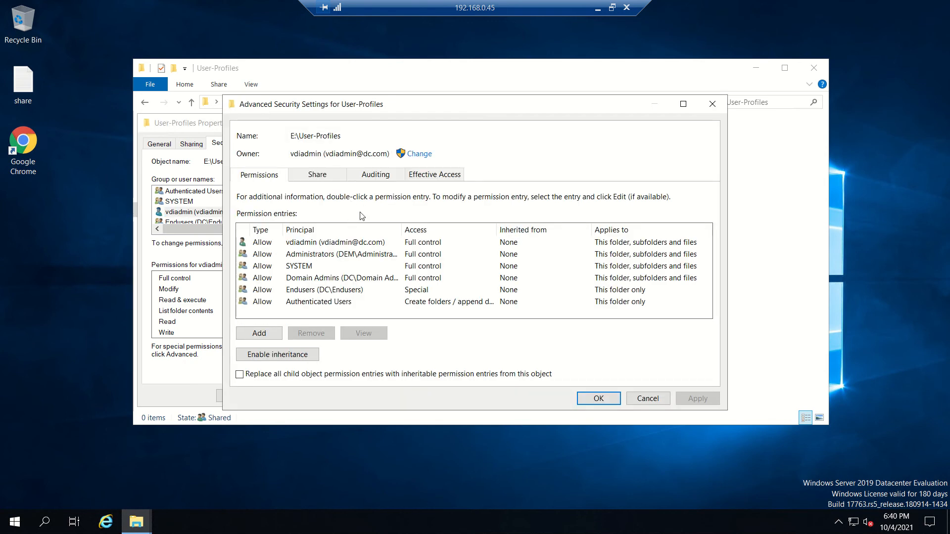
pyautogui.click(341, 277)
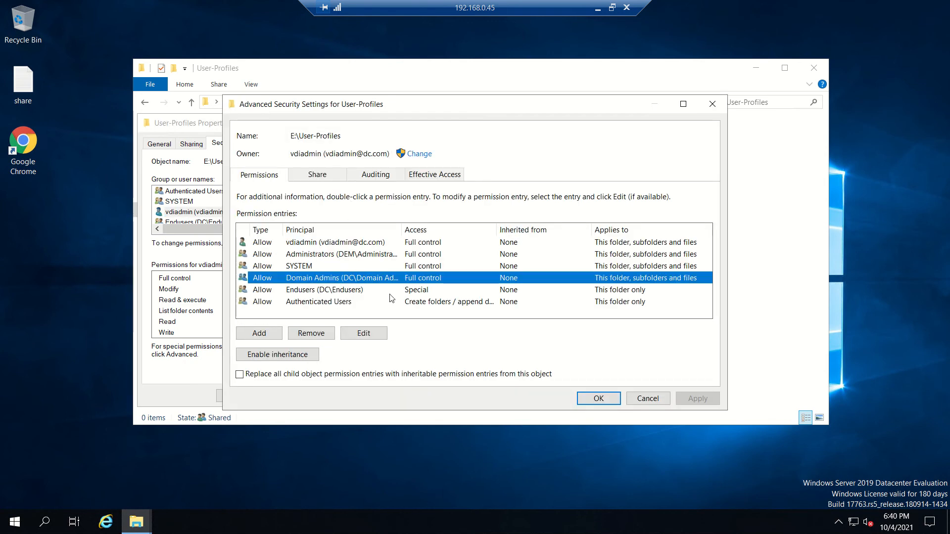
pyautogui.click(324, 289)
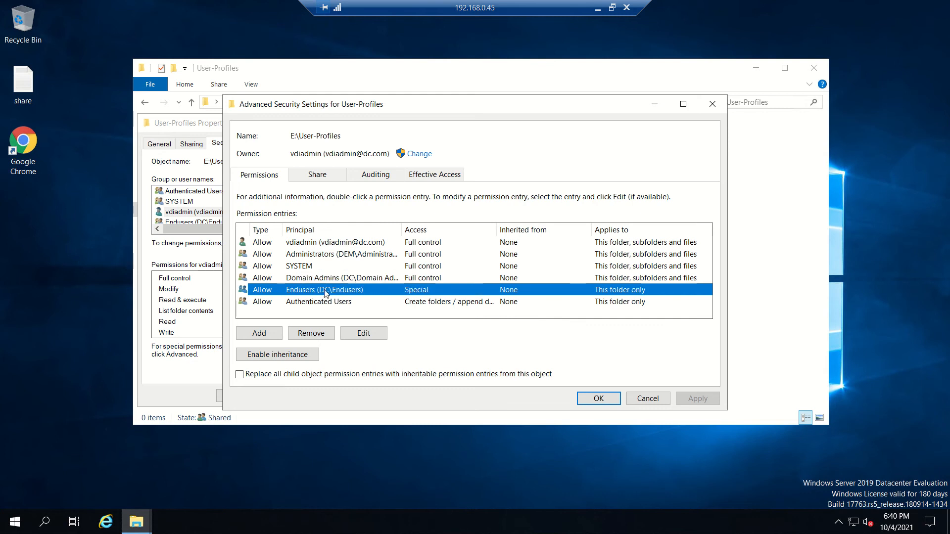
pyautogui.click(363, 332)
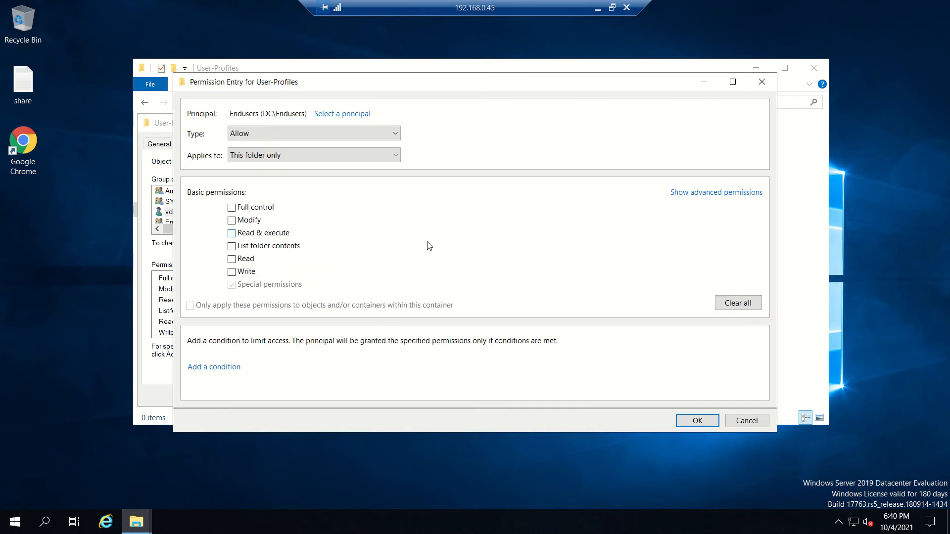
pyautogui.click(716, 191)
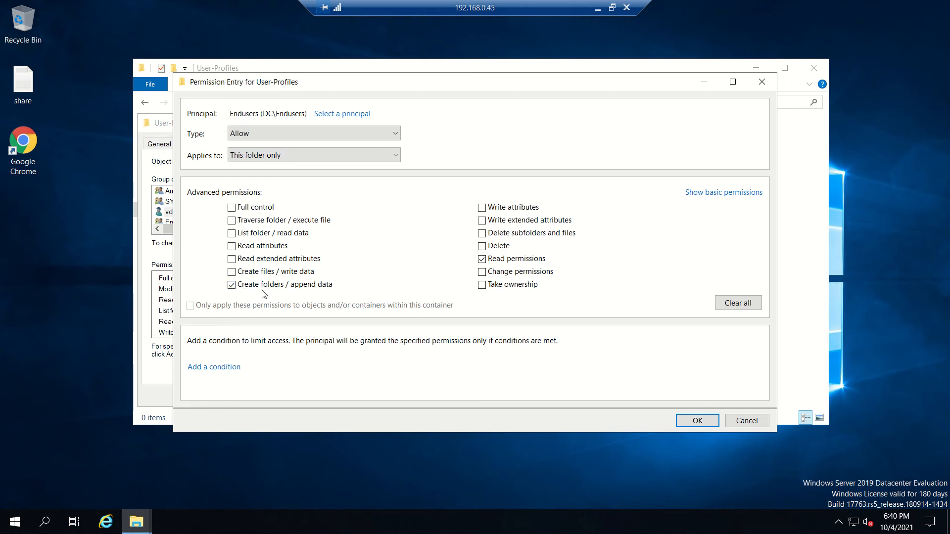
pyautogui.moveTo(301, 295)
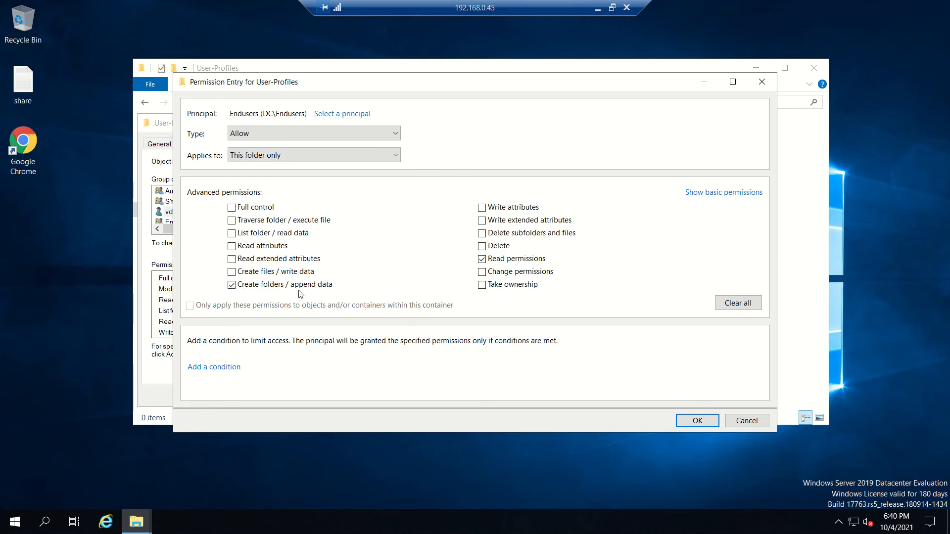
pyautogui.moveTo(654, 266)
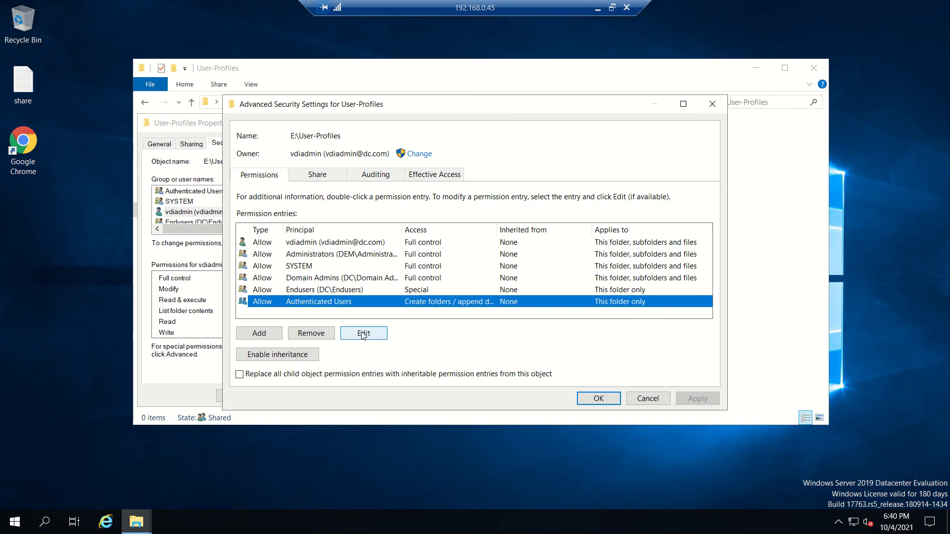
# Inspect the Authenticated Users entry's advanced permissions, confirming Create folders/append data, and cancel.
pyautogui.click(363, 332)
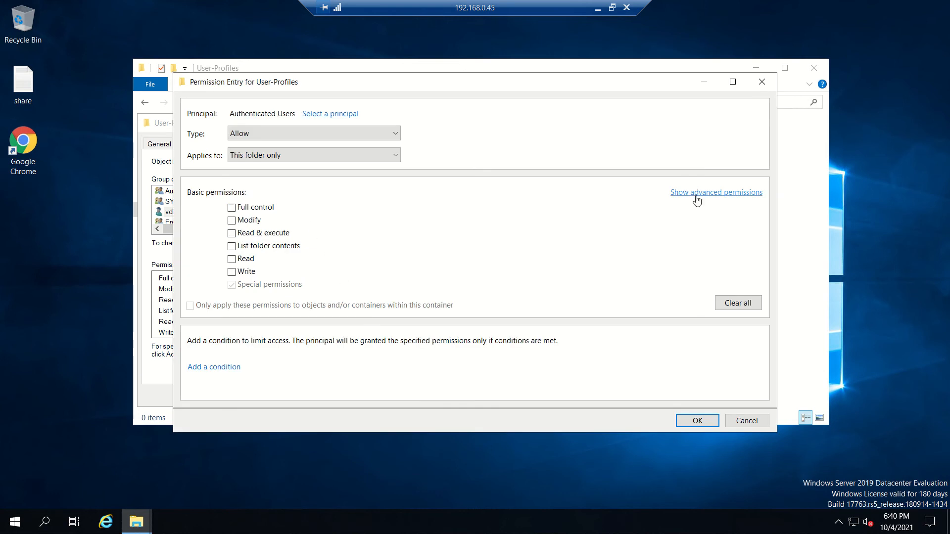
pyautogui.click(715, 192)
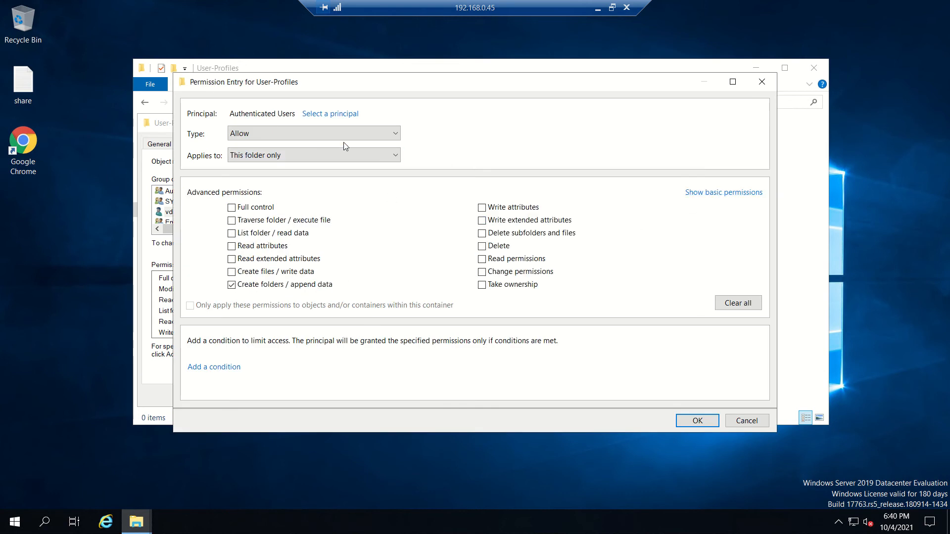
pyautogui.click(695, 420)
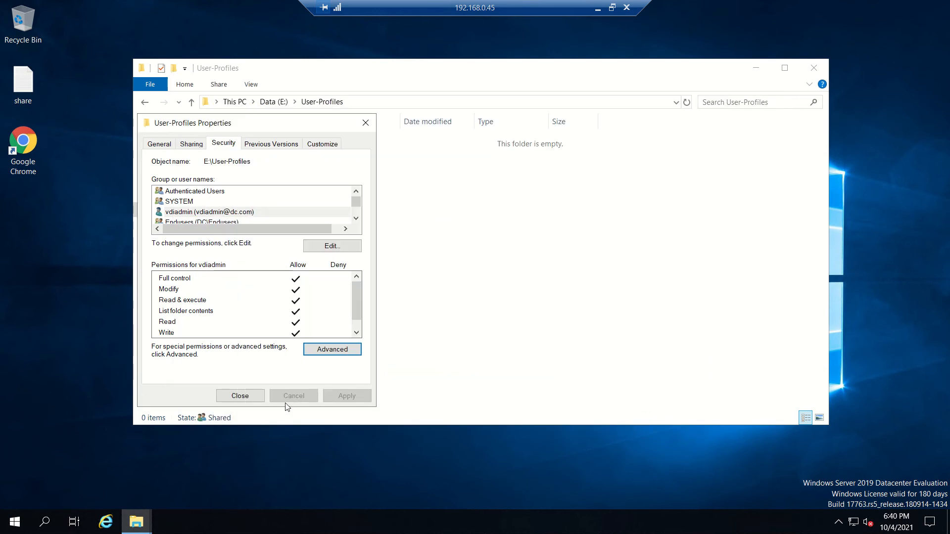
# Browse to C:\temp and select the VMware Dynamic Environment Manager 9.9 x64 installer.
pyautogui.click(240, 396)
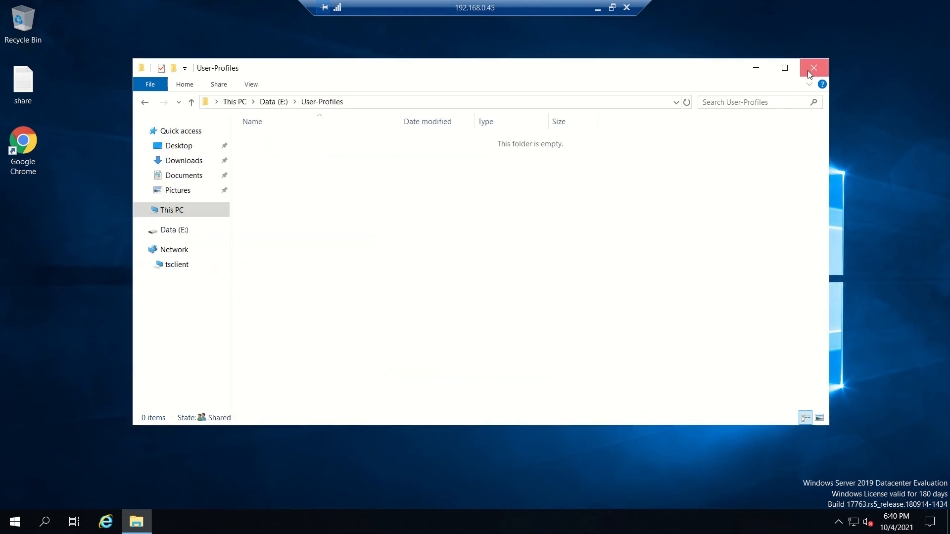
pyautogui.click(813, 67)
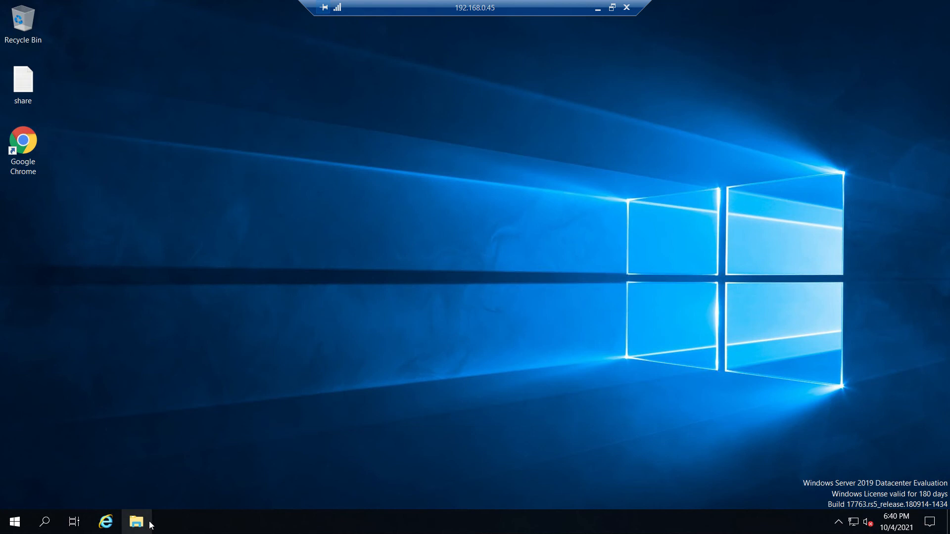
pyautogui.click(136, 521)
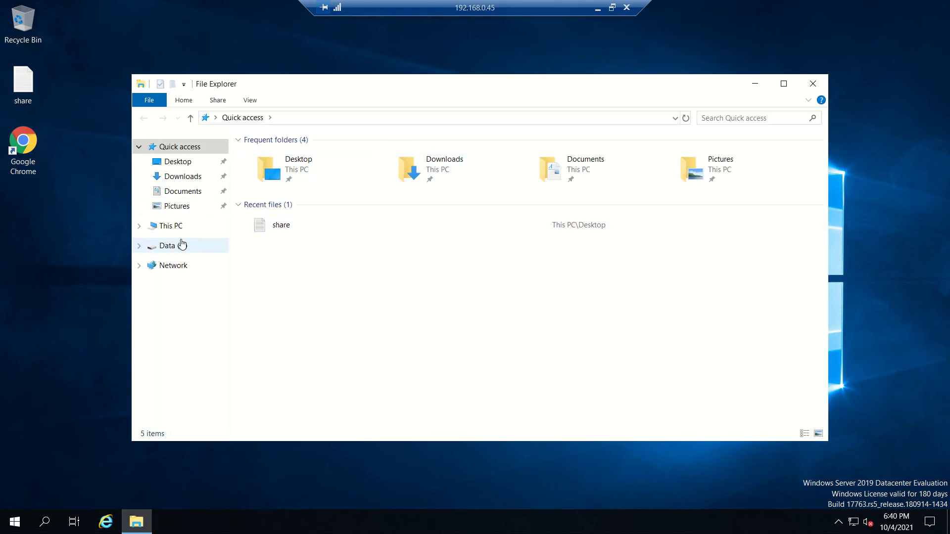
pyautogui.click(172, 226)
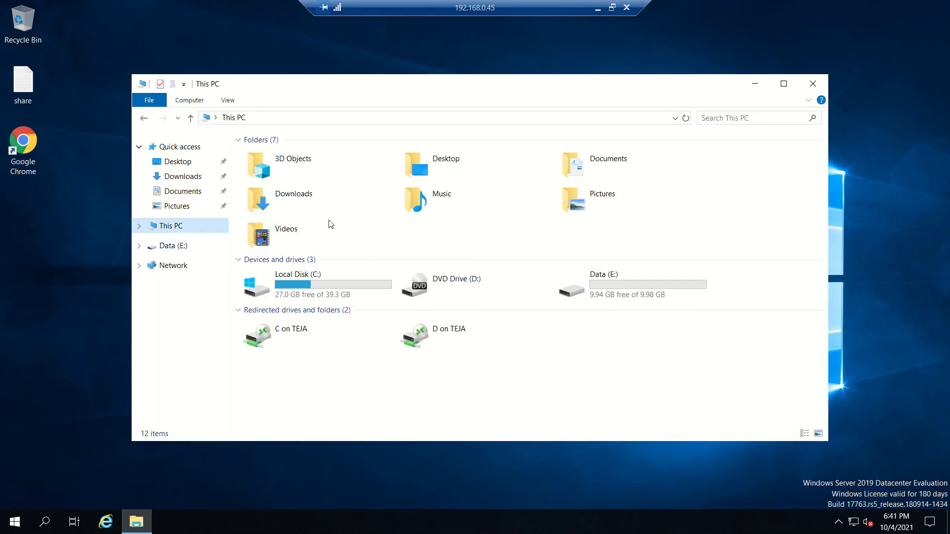
pyautogui.doubleClick(297, 279)
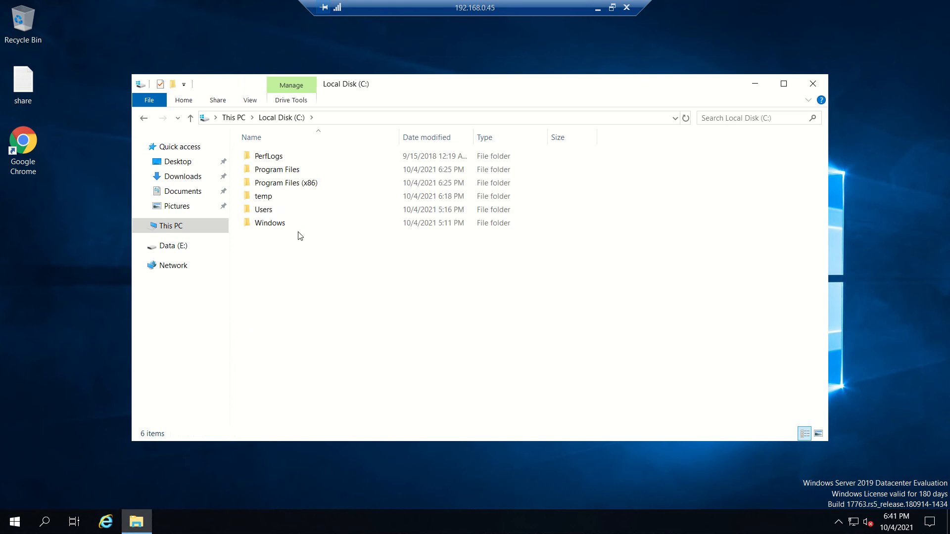
pyautogui.doubleClick(263, 196)
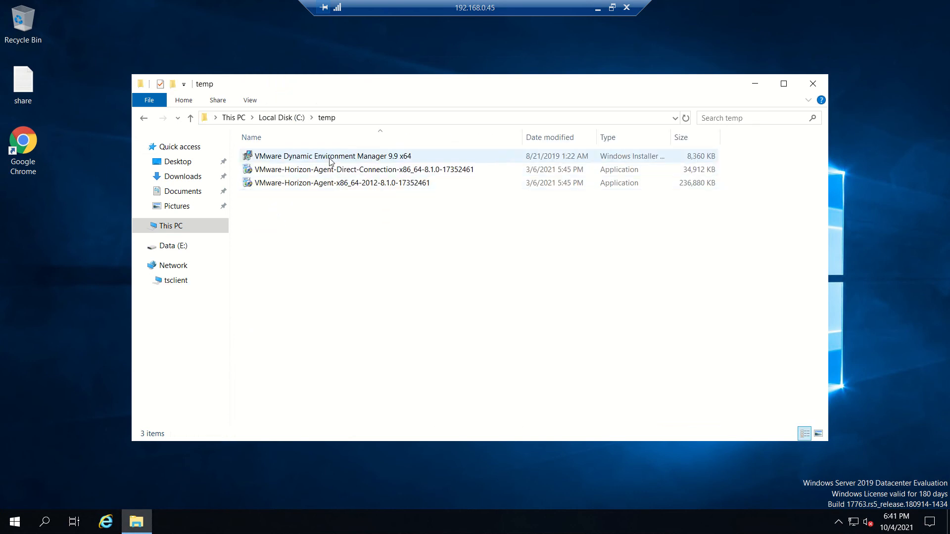
pyautogui.click(330, 156)
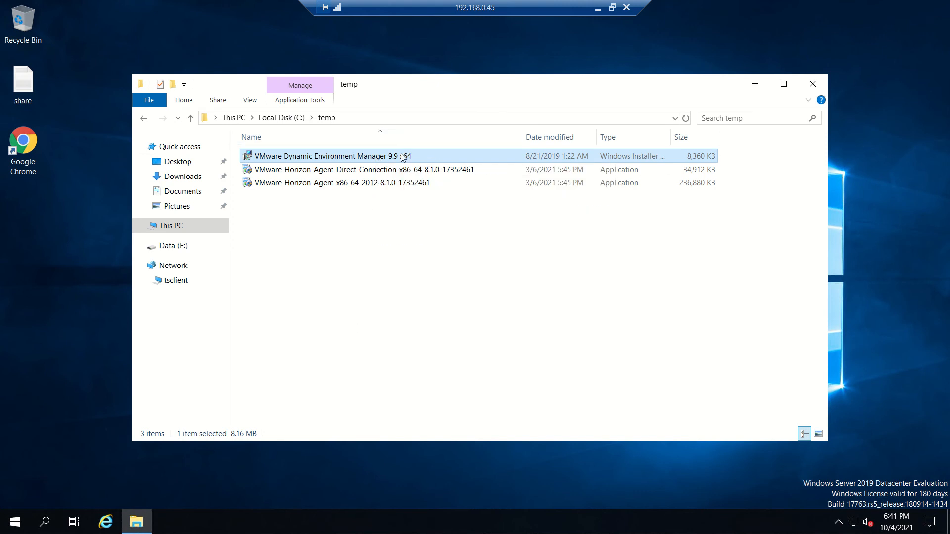
# Launch the DEM installer, accept the license, keep the default folder and choose Custom install.
pyautogui.doubleClick(327, 155)
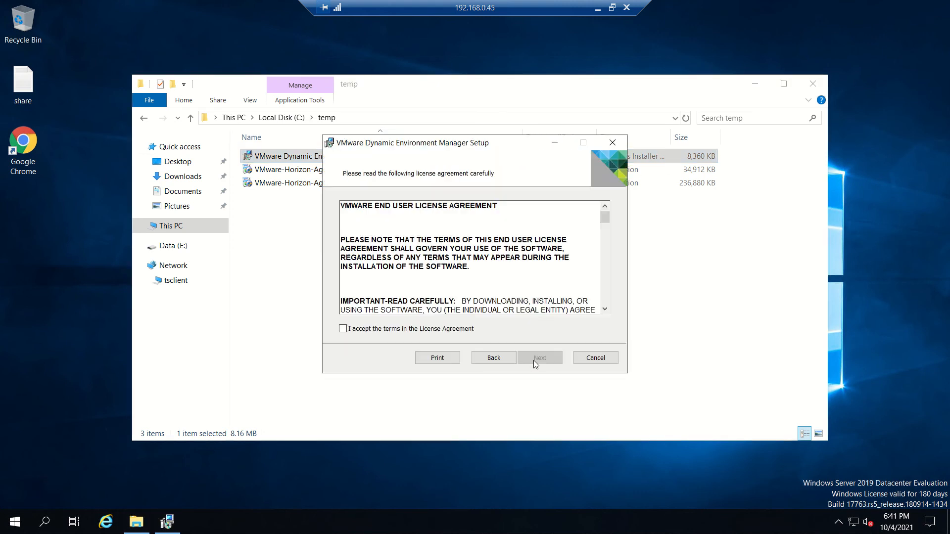
pyautogui.click(538, 357)
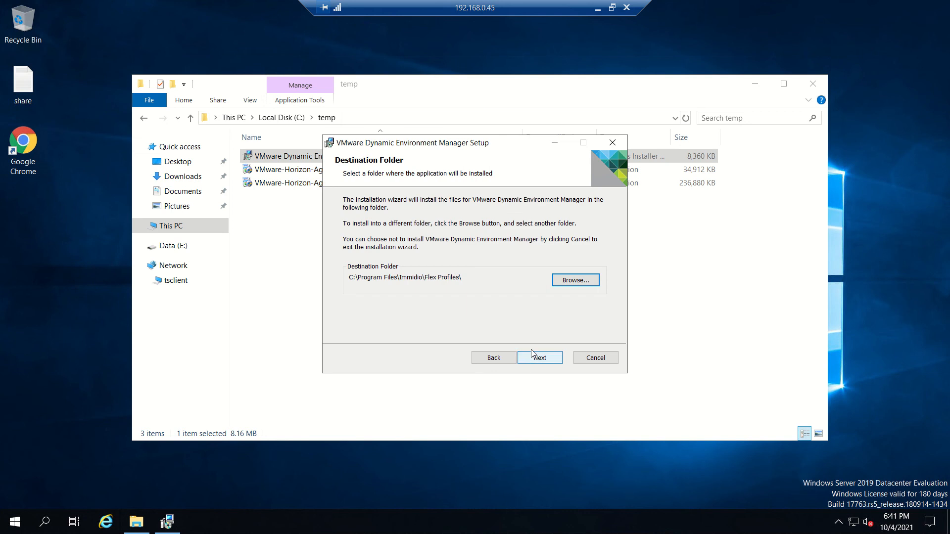
pyautogui.click(539, 357)
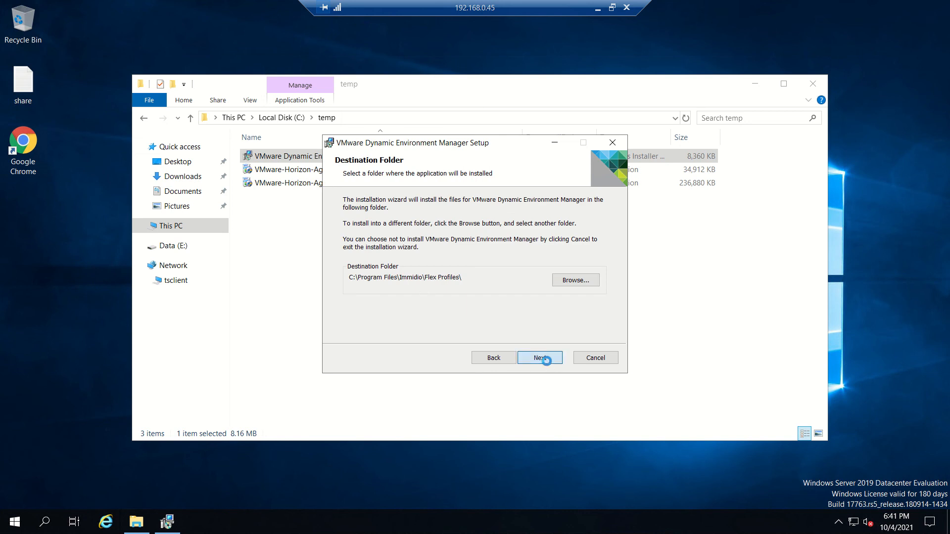
pyautogui.click(538, 357)
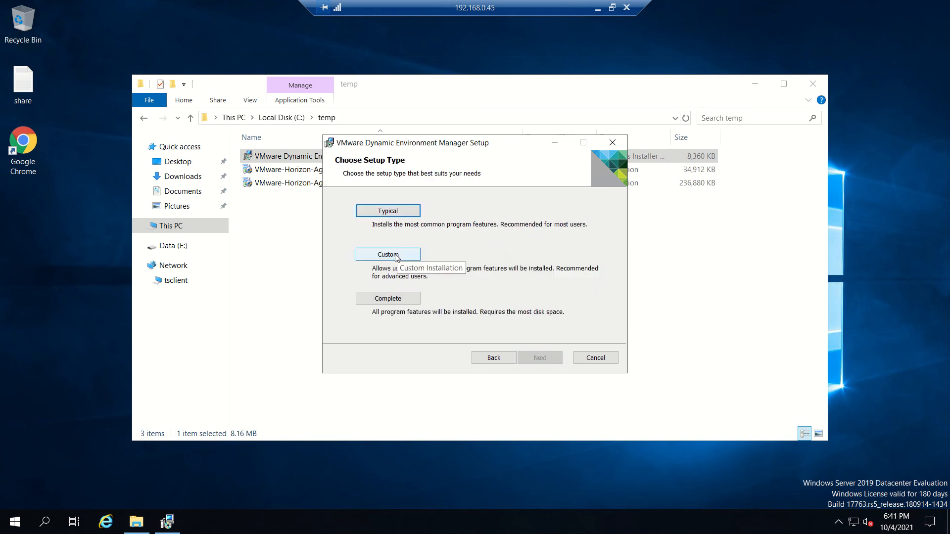
pyautogui.click(387, 253)
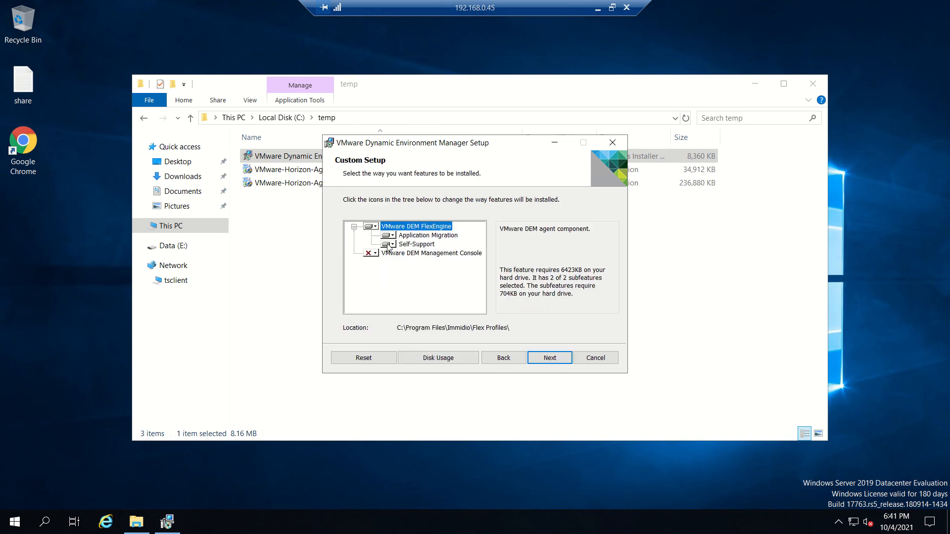
# Install only the Management Console with FlexEngine made unavailable, and allow the UAC prompt.
pyautogui.click(370, 252)
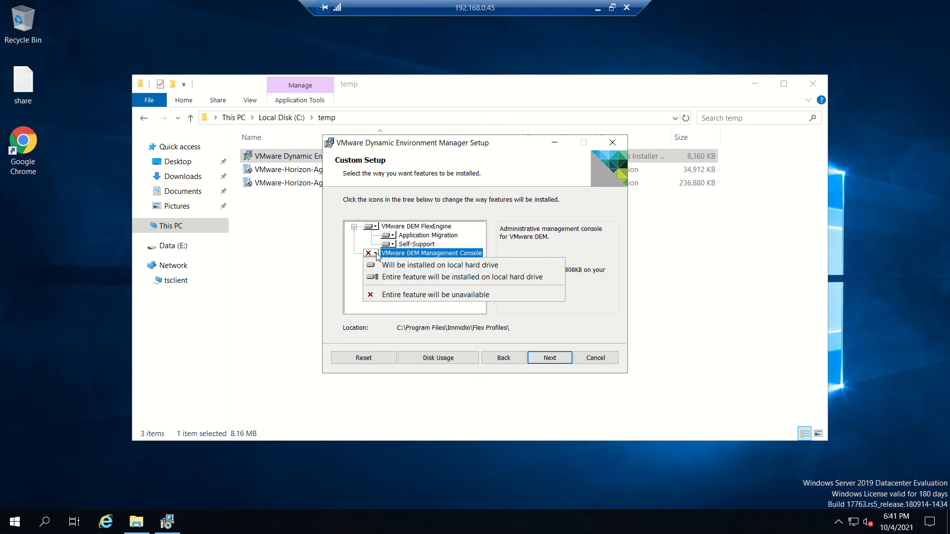
pyautogui.click(438, 265)
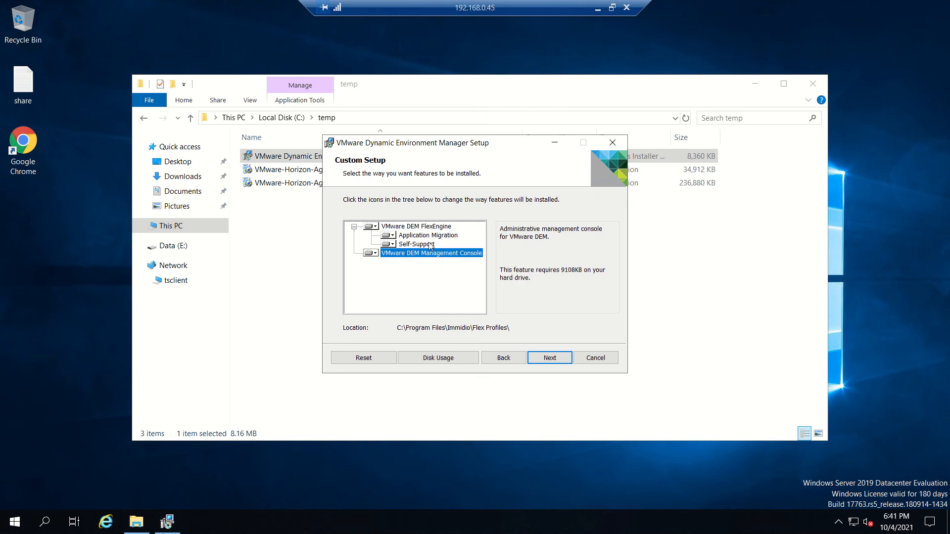
pyautogui.click(375, 226)
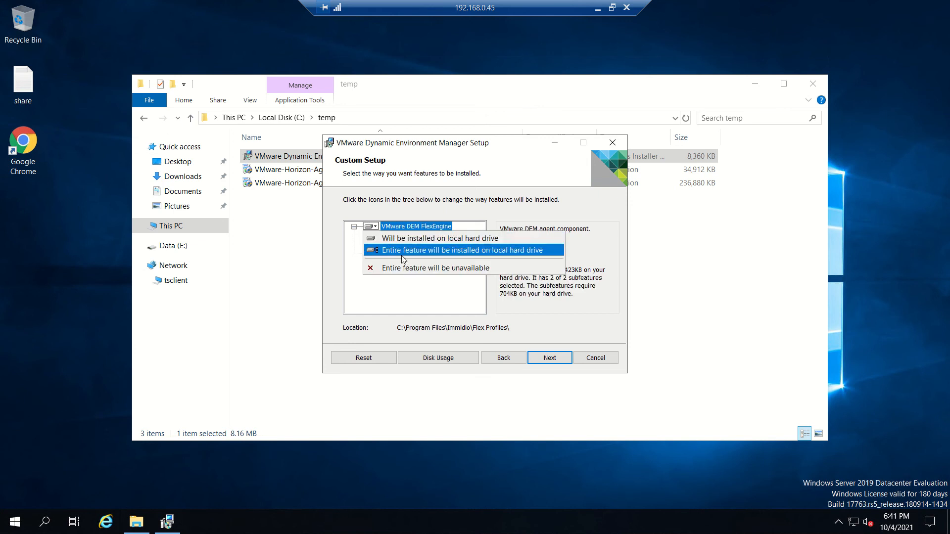
pyautogui.click(436, 268)
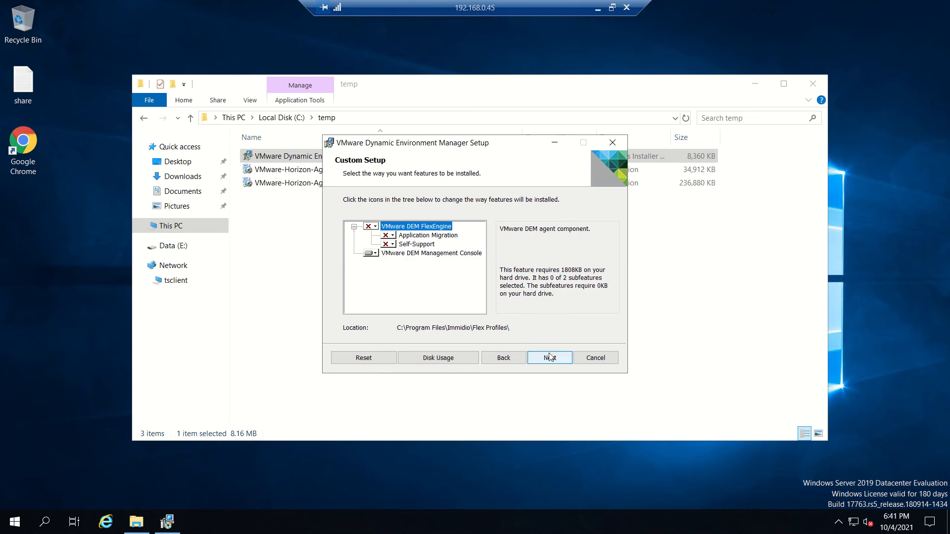
pyautogui.click(549, 357)
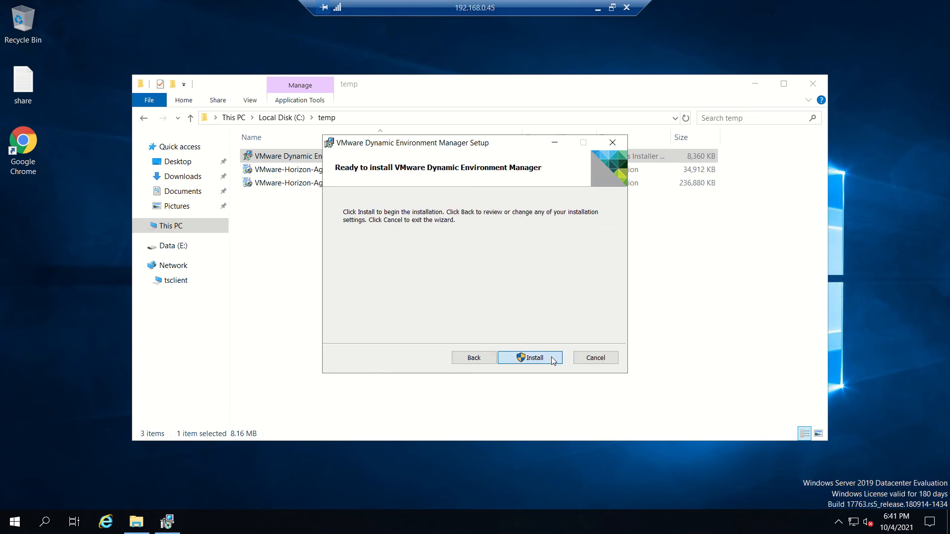
pyautogui.click(529, 357)
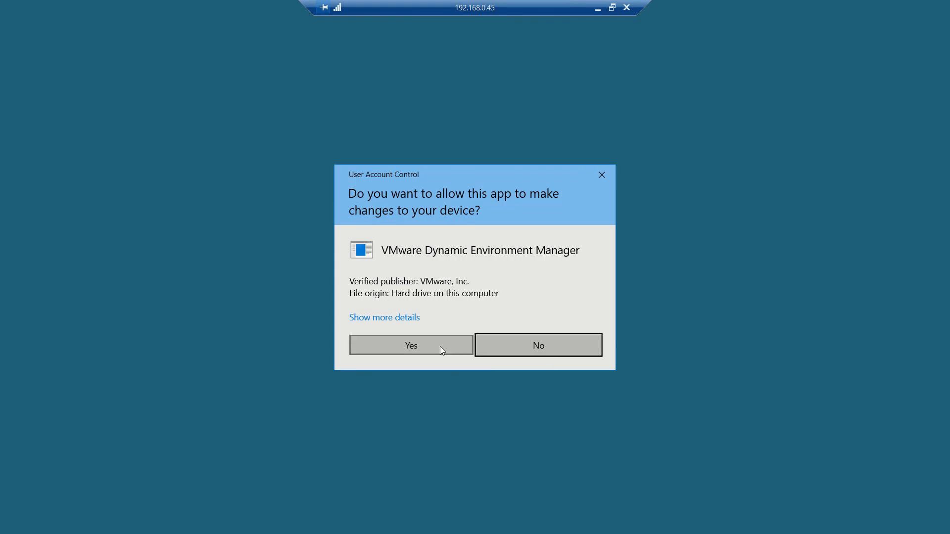
pyautogui.click(410, 345)
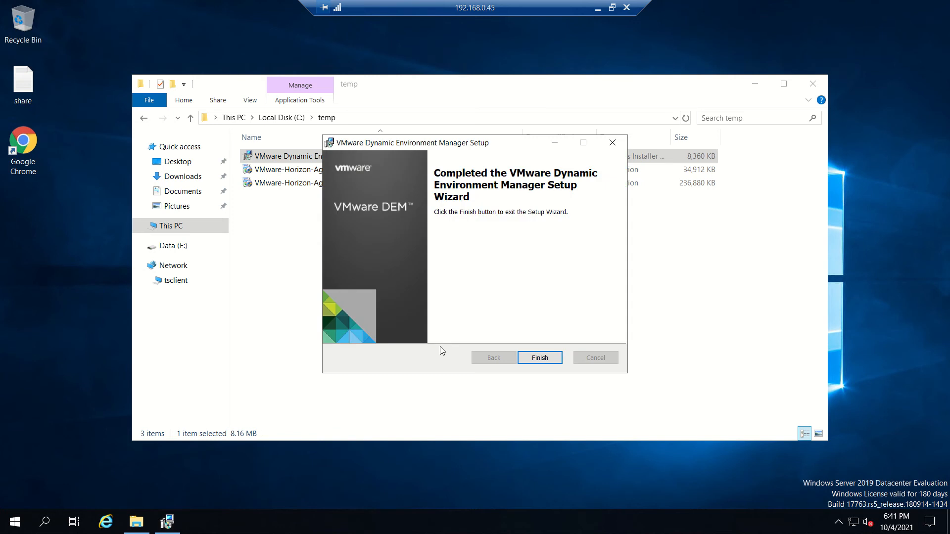
# Finish and close the completed setup wizard.
pyautogui.click(539, 357)
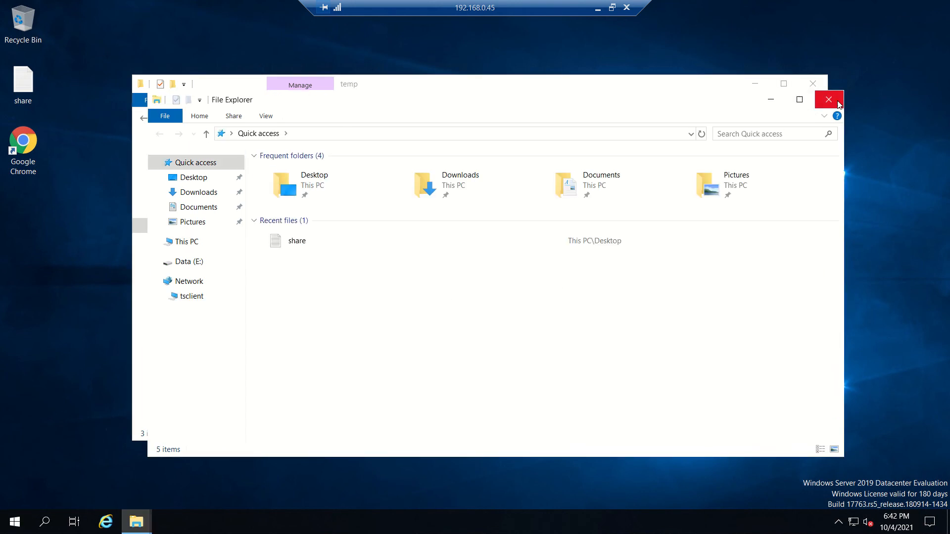
# Launch the Management Console from the VMware DEM Start menu group.
pyautogui.click(829, 99)
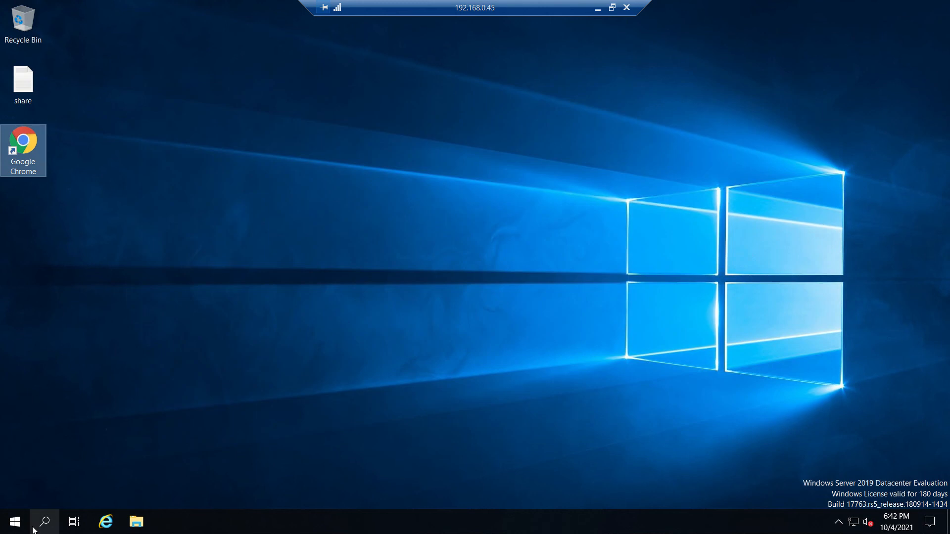
pyautogui.click(15, 522)
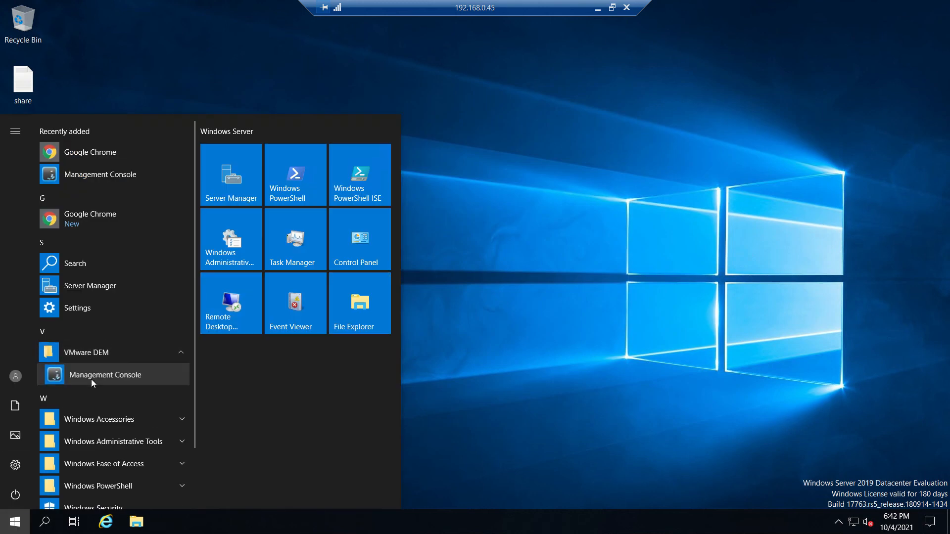
pyautogui.click(109, 374)
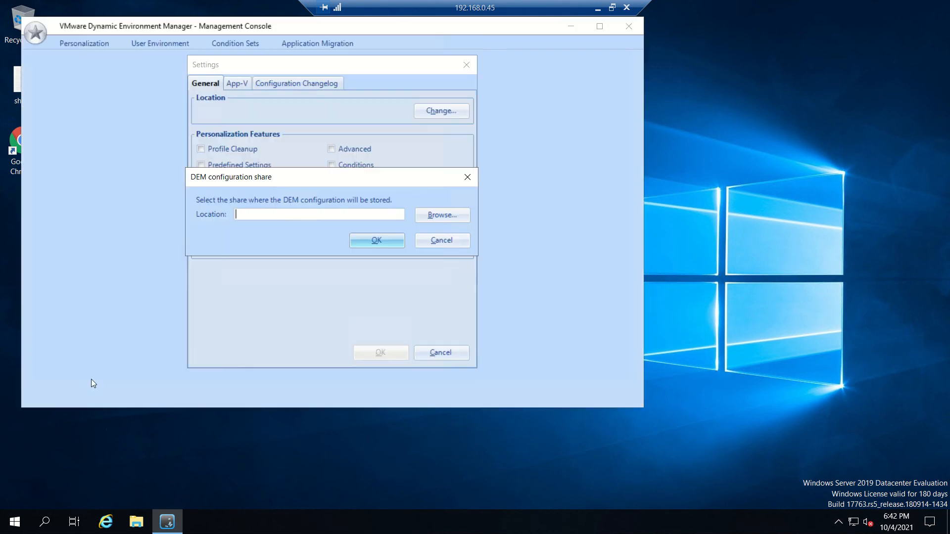
pyautogui.moveTo(275, 212)
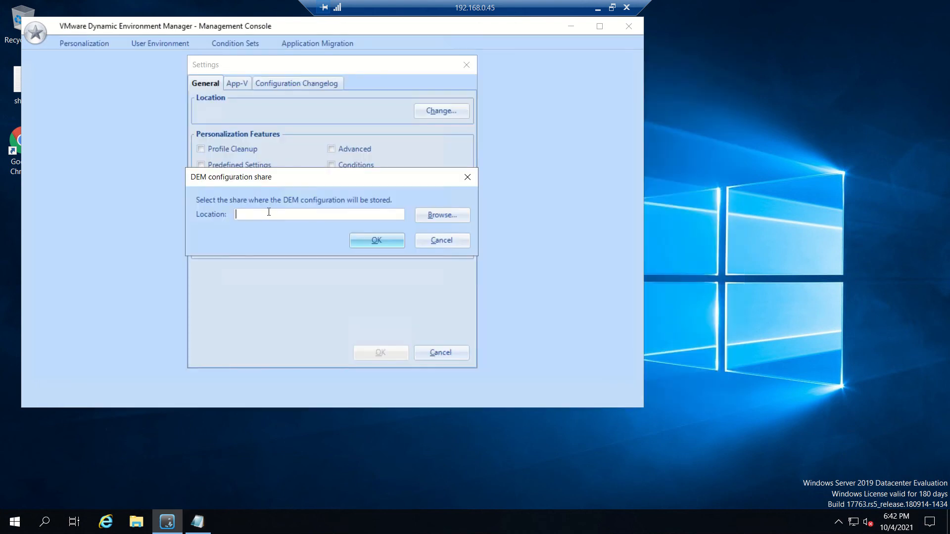
# Set the configuration share to \\dem\DEM-Config, glance at Configuration Changelog, and accept the default settings.
pyautogui.write('\\\\dem\\DEM-Config')
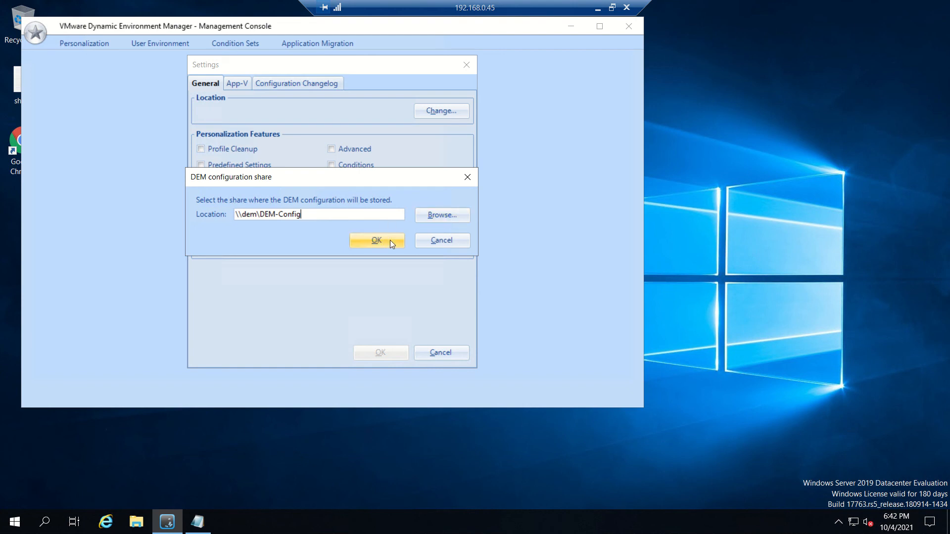
pyautogui.moveTo(362, 244)
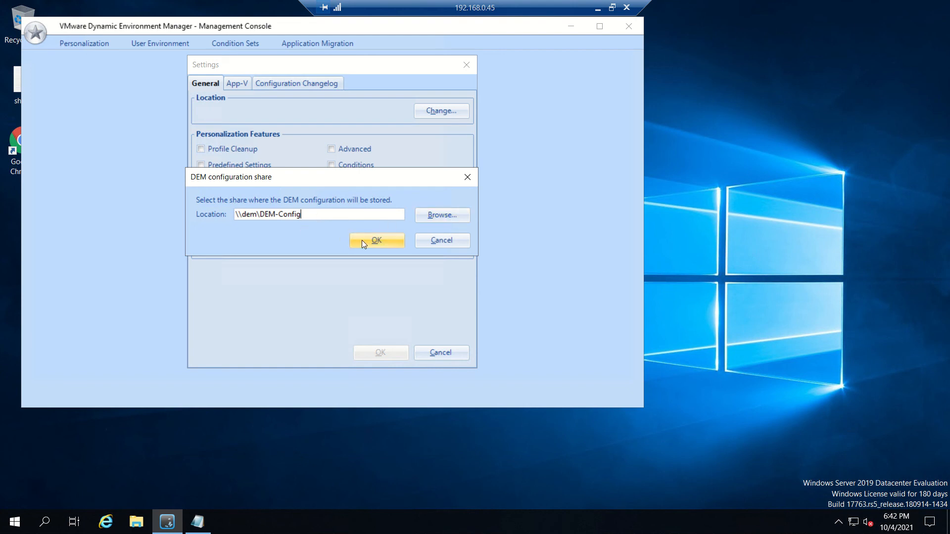
pyautogui.click(376, 240)
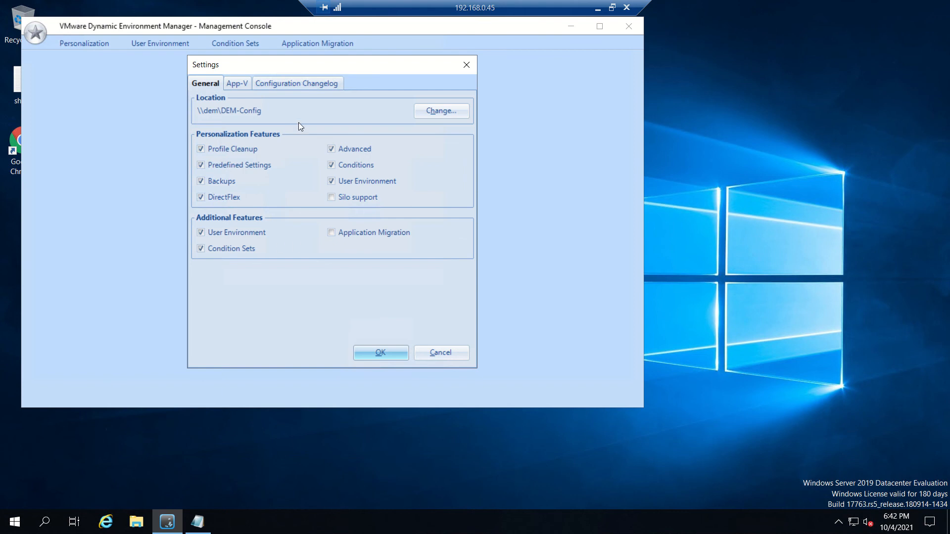
pyautogui.click(297, 83)
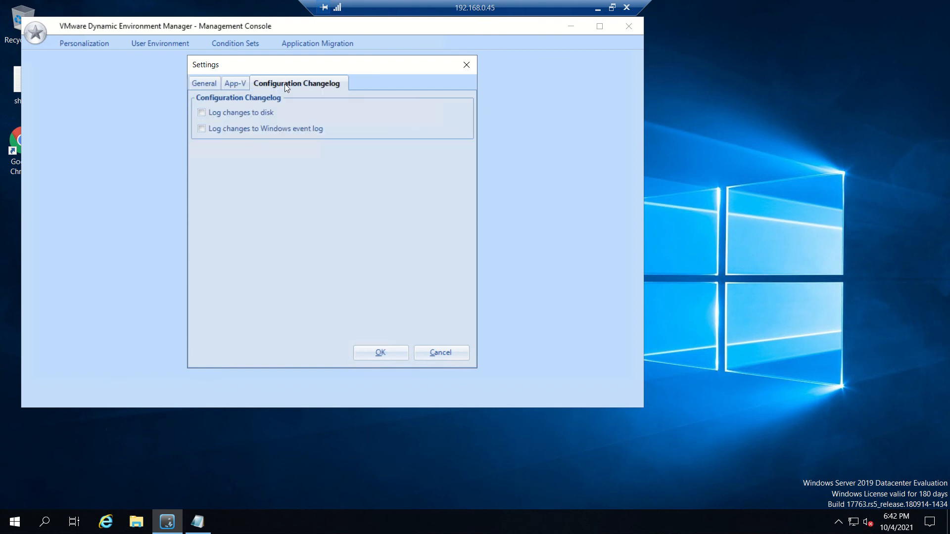
pyautogui.click(204, 83)
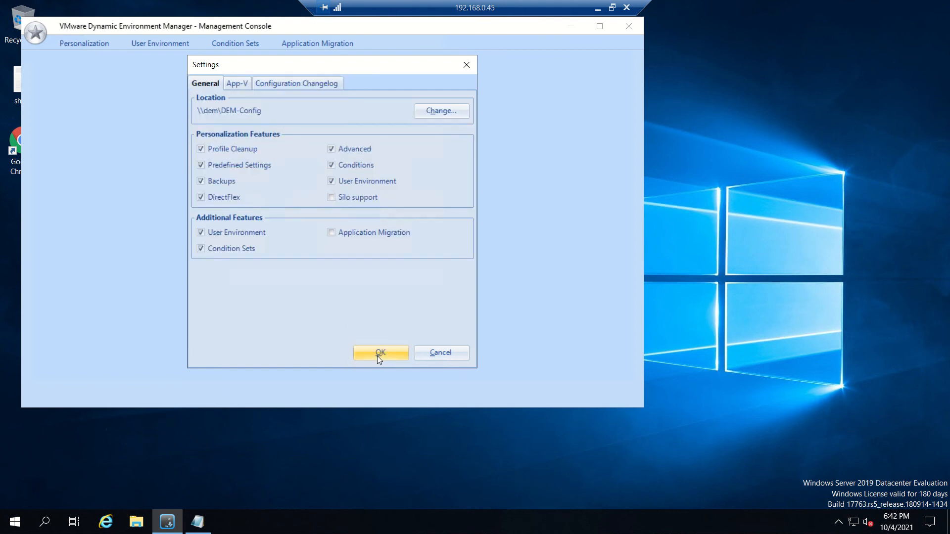
pyautogui.click(380, 352)
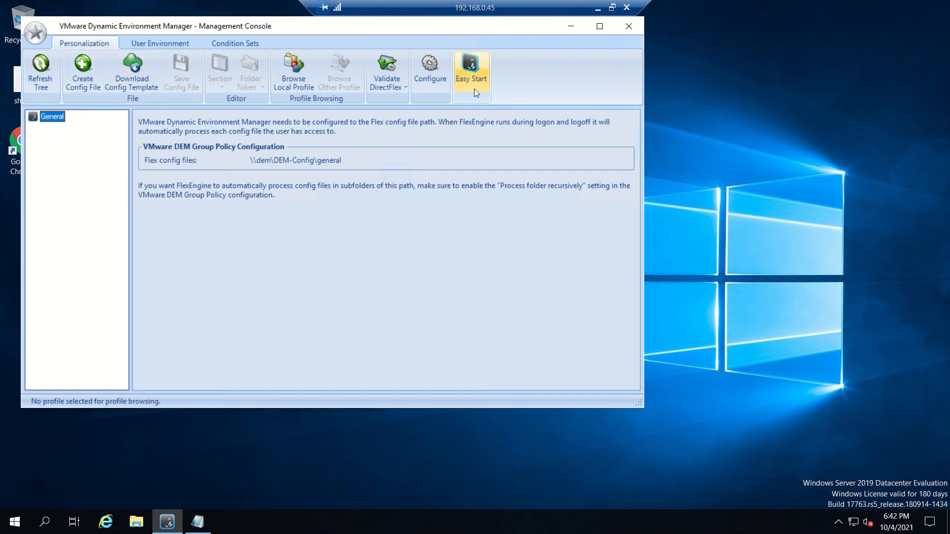
pyautogui.moveTo(417, 83)
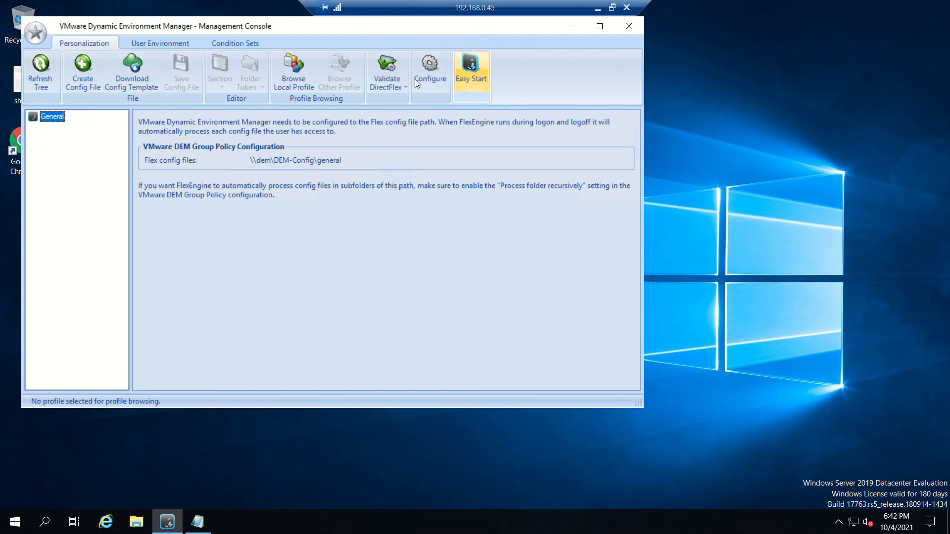
# Show the empty Folder Redirection list on the User Environment tab.
pyautogui.click(160, 42)
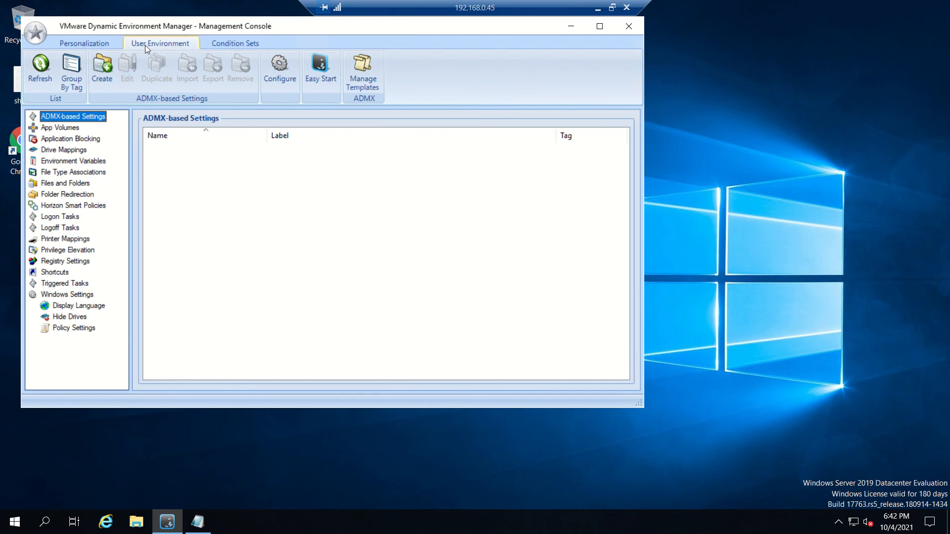
pyautogui.click(67, 194)
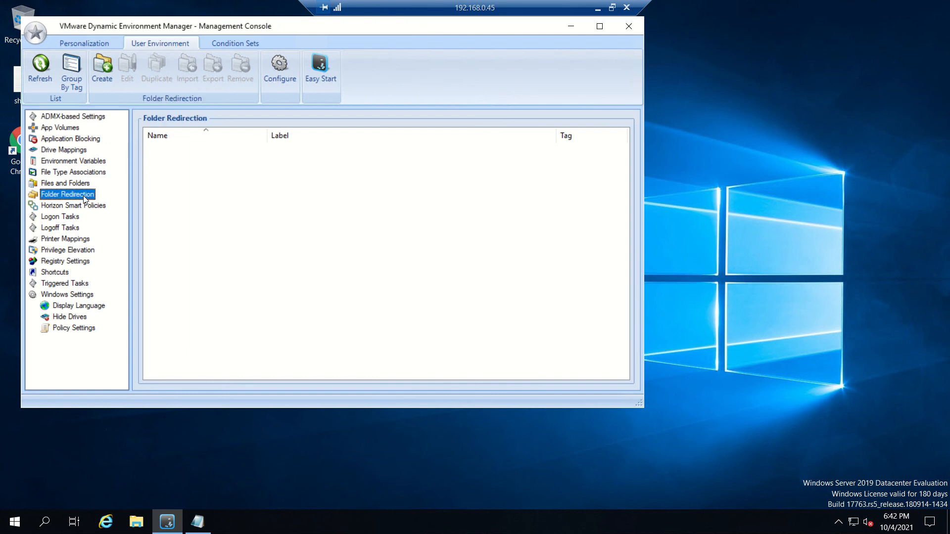
pyautogui.moveTo(126, 198)
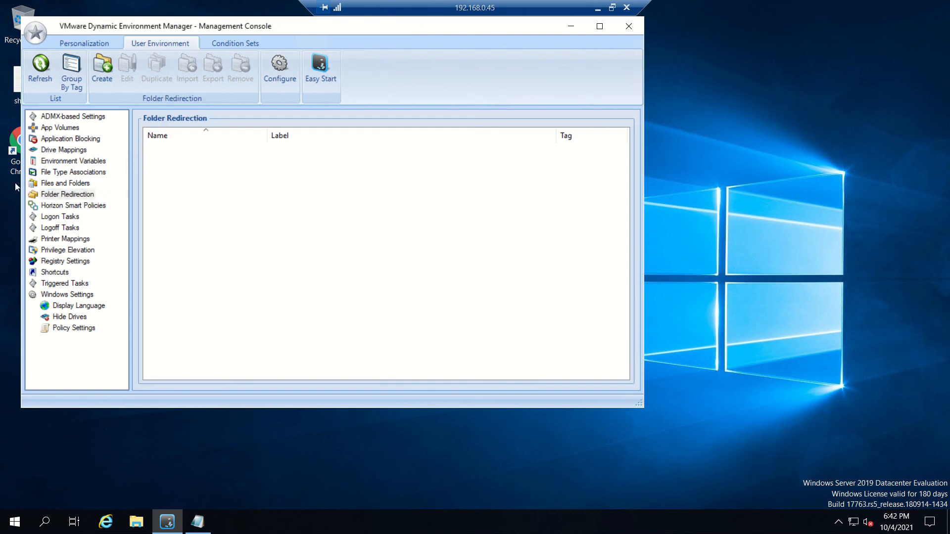
pyautogui.click(67, 194)
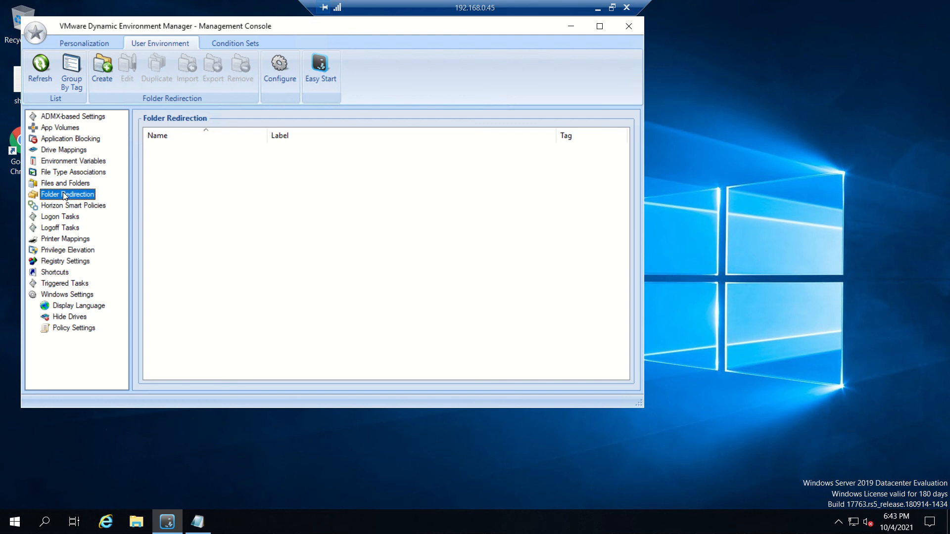
pyautogui.click(136, 521)
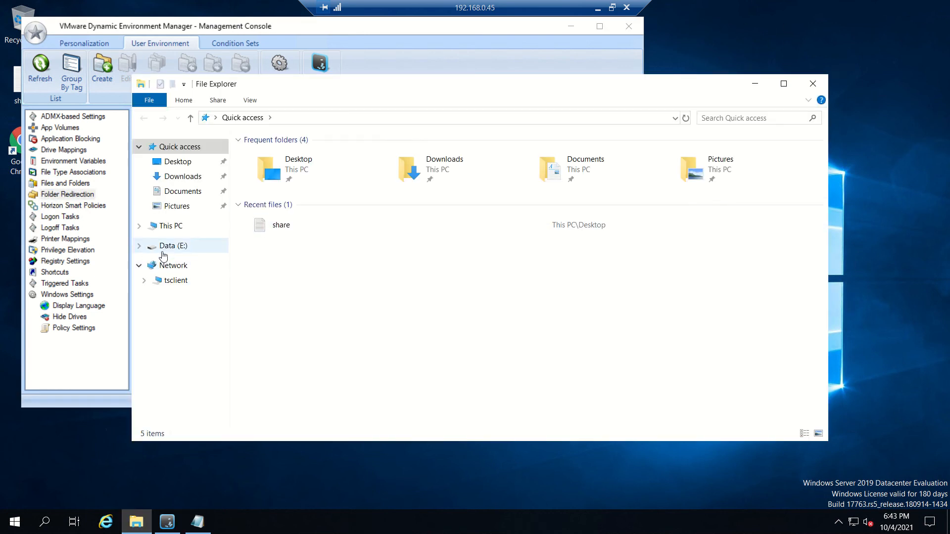
# Browse into the DEM-Config folder on the Data (E:) drive.
pyautogui.doubleClick(174, 245)
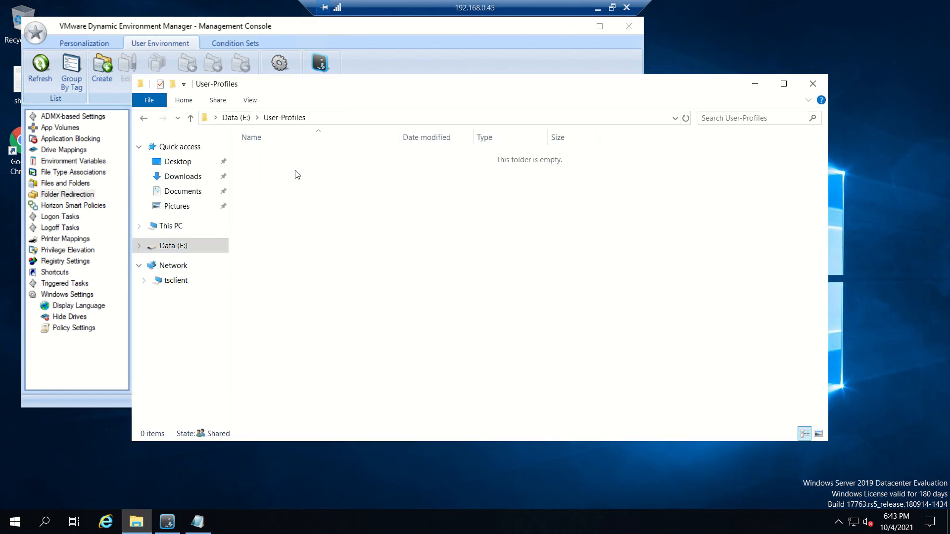
pyautogui.moveTo(417, 221)
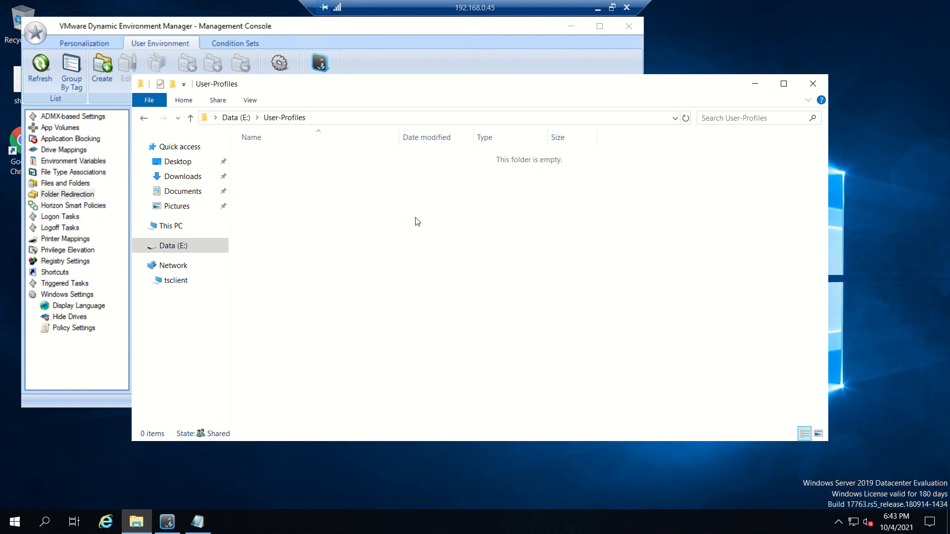
pyautogui.moveTo(490, 247)
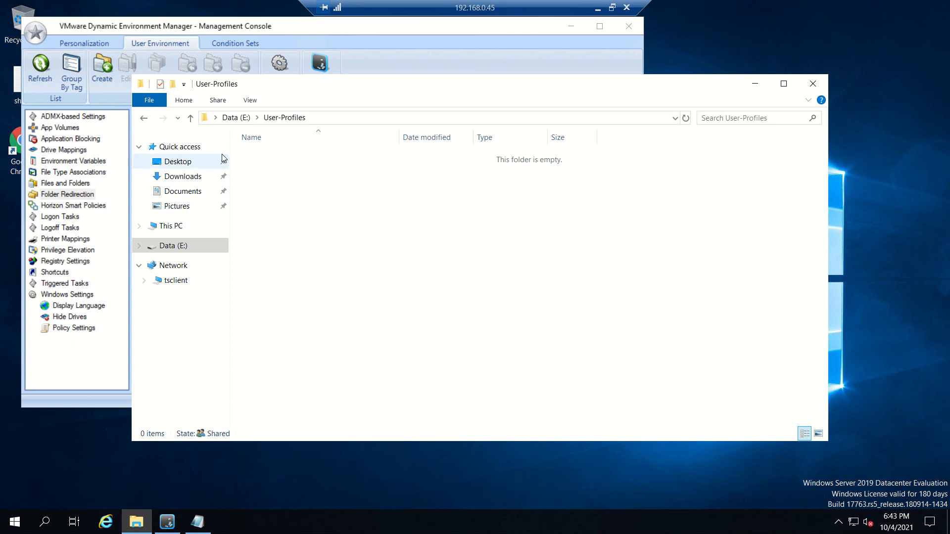
pyautogui.click(190, 118)
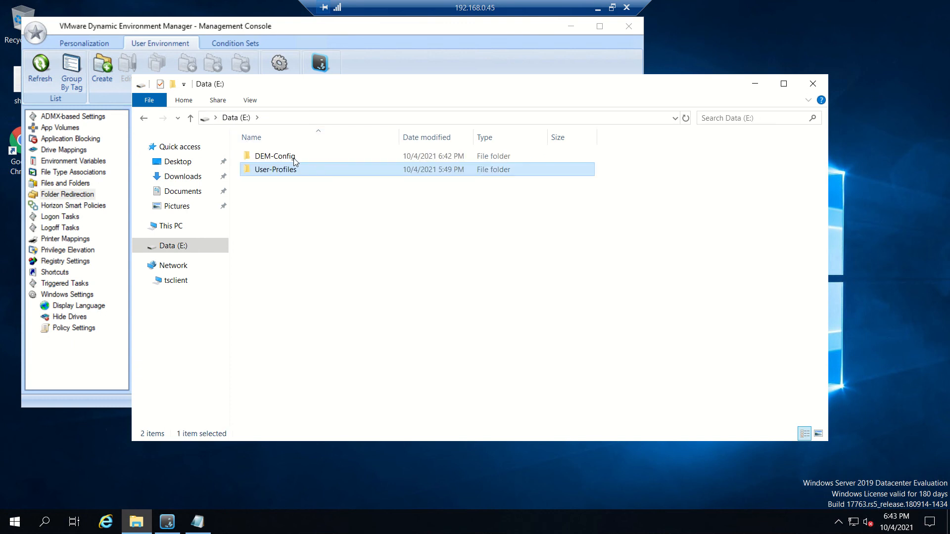
pyautogui.doubleClick(274, 155)
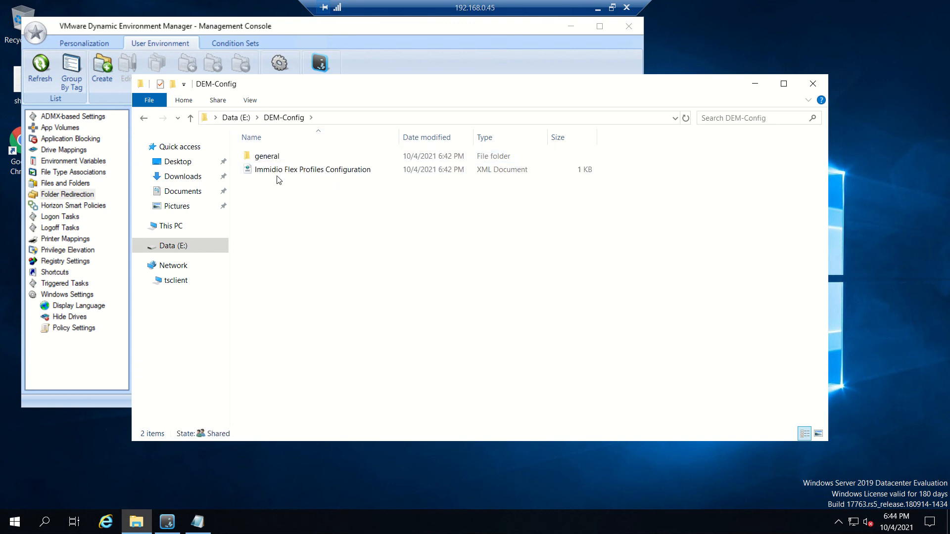
pyautogui.moveTo(339, 190)
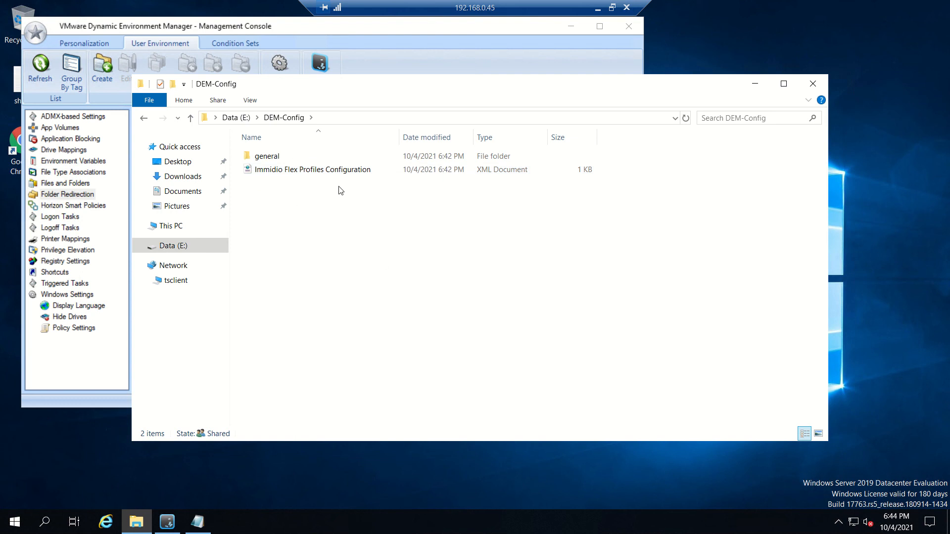
# Check the empty general folder beside the Immidio Flex Profiles Configuration file, then close Explorer.
pyautogui.click(266, 155)
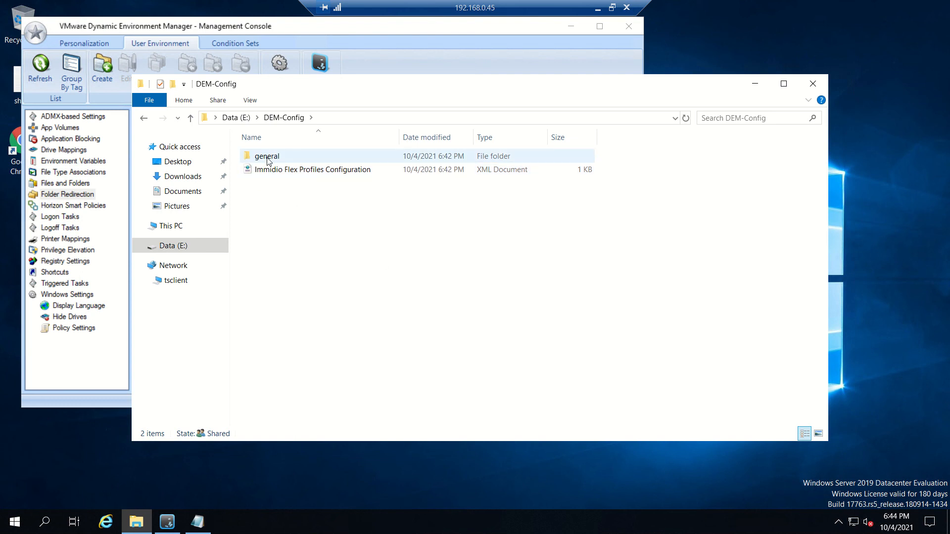
pyautogui.doubleClick(266, 155)
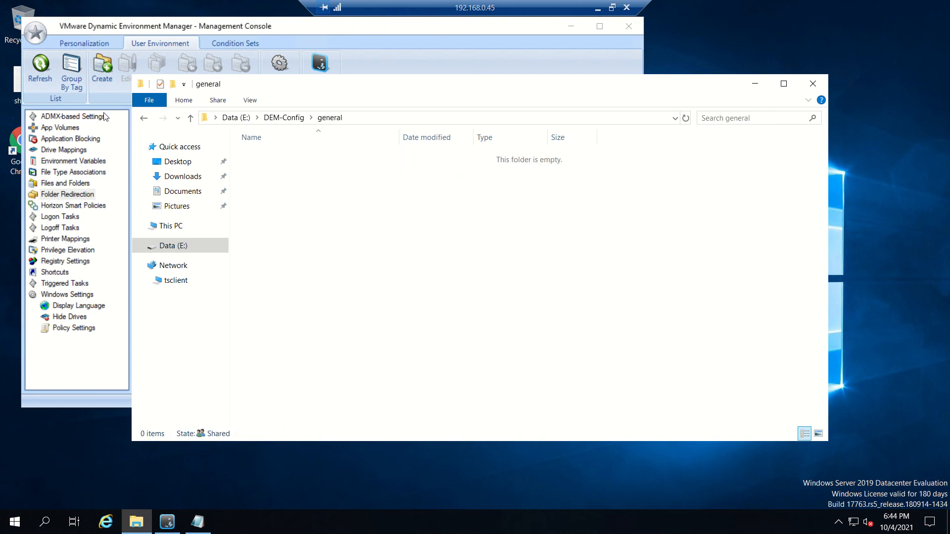
pyautogui.click(143, 117)
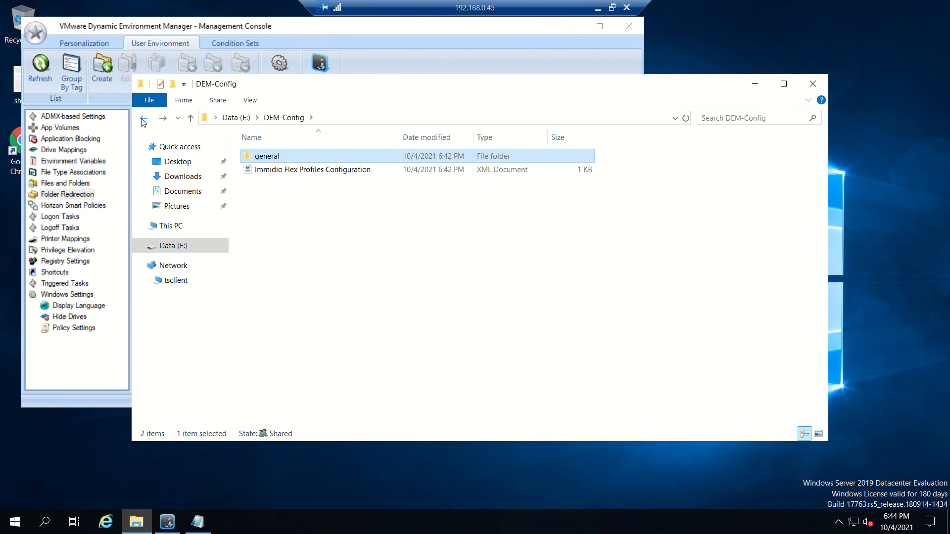
pyautogui.moveTo(895, 82)
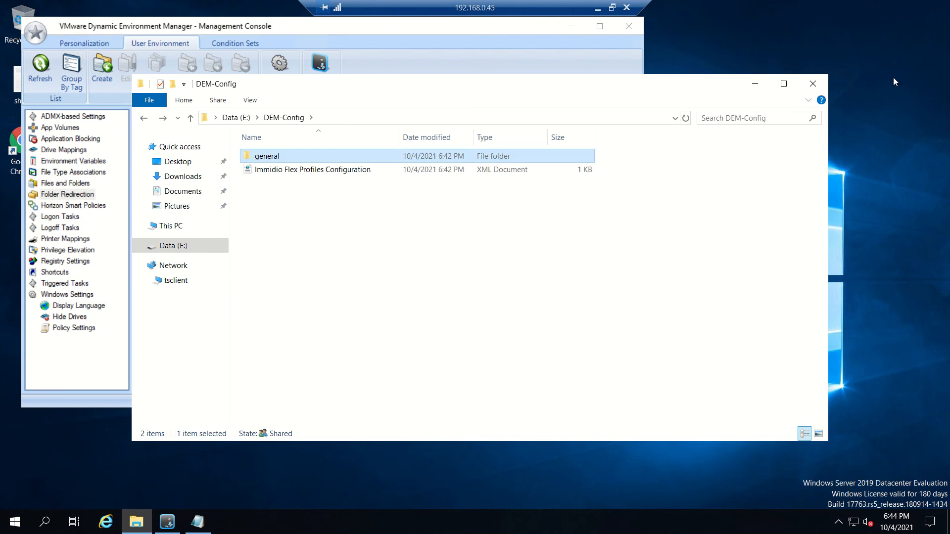
pyautogui.moveTo(814, 84)
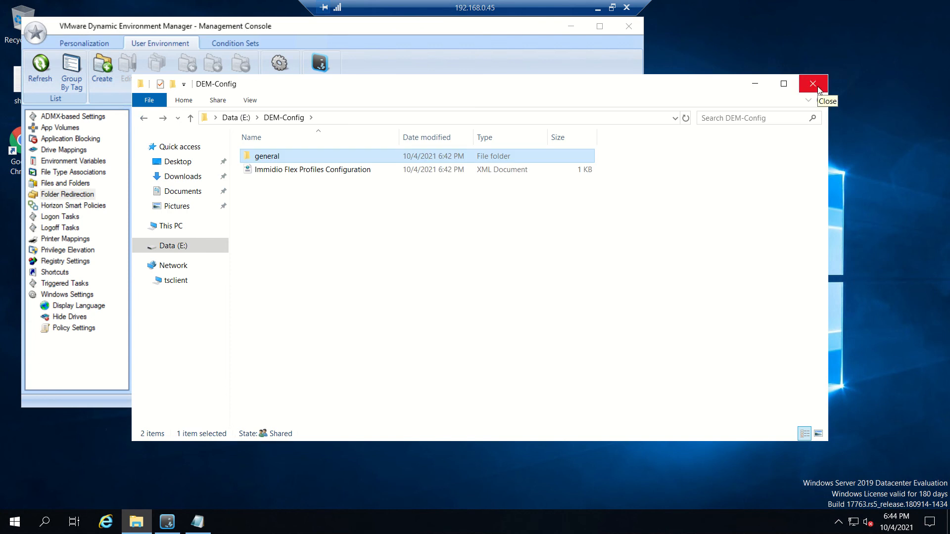
pyautogui.click(812, 83)
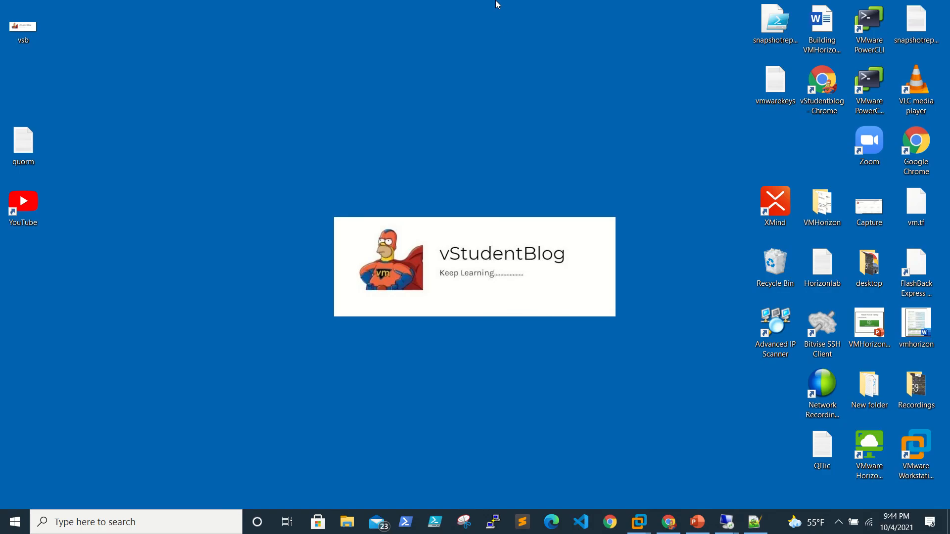
pyautogui.moveTo(501, 94)
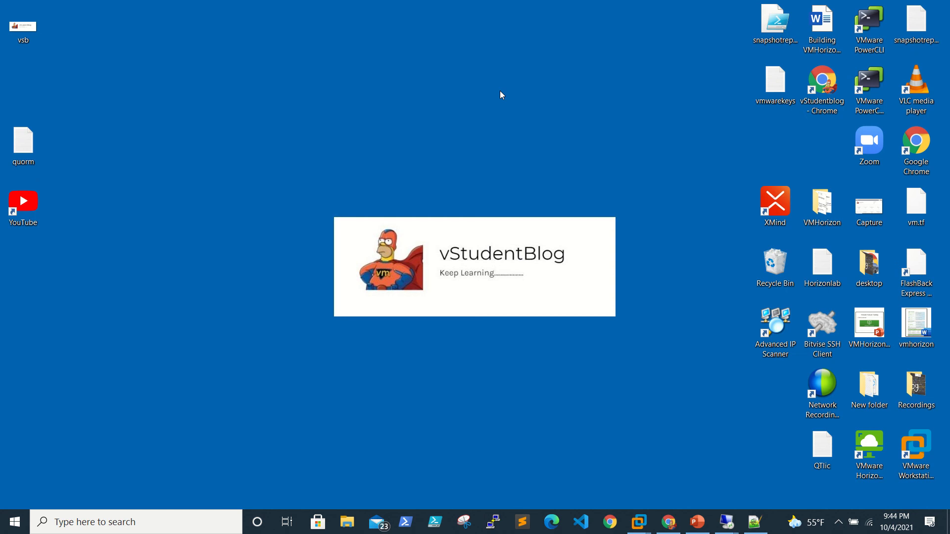
pyautogui.moveTo(493, 101)
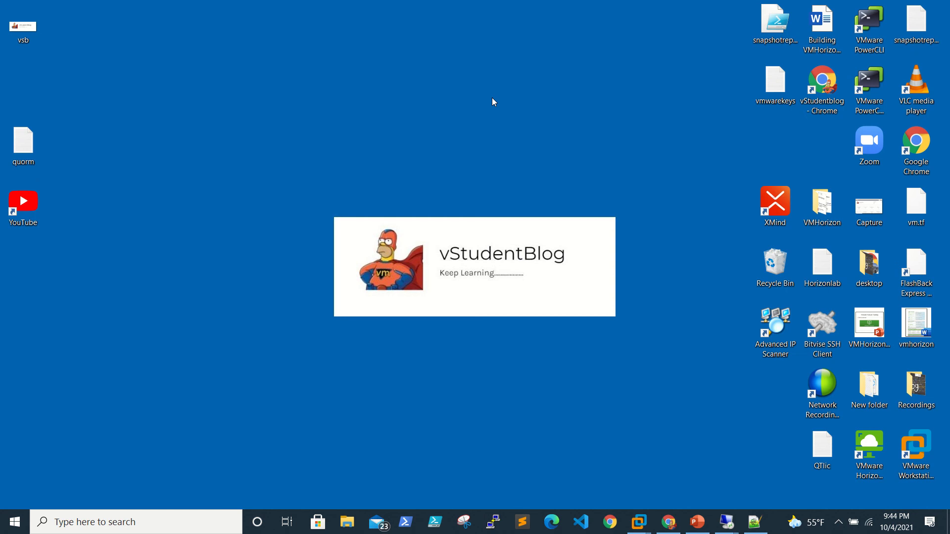